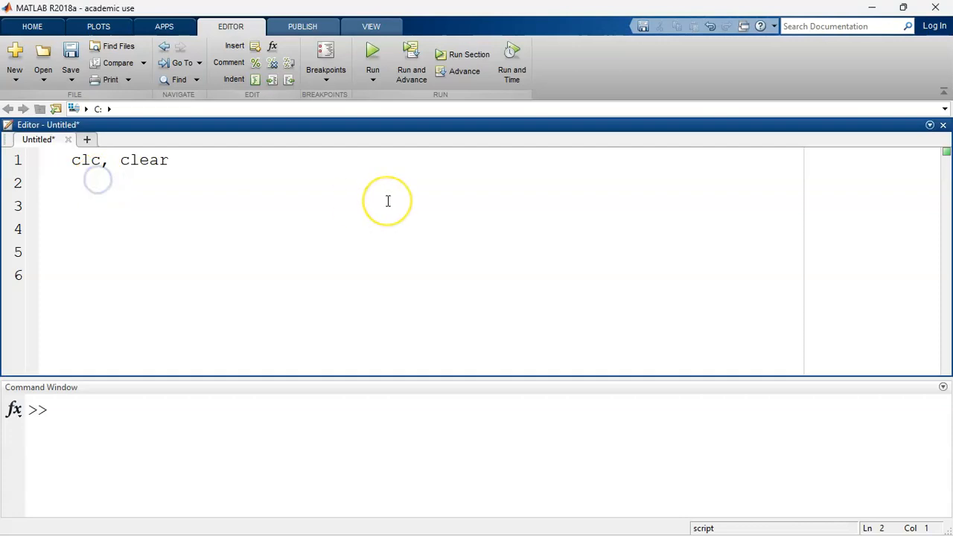
Step: Add the comment '%simpsons 3/8 given a set of data points' and begin line 3 with x
type("%si")
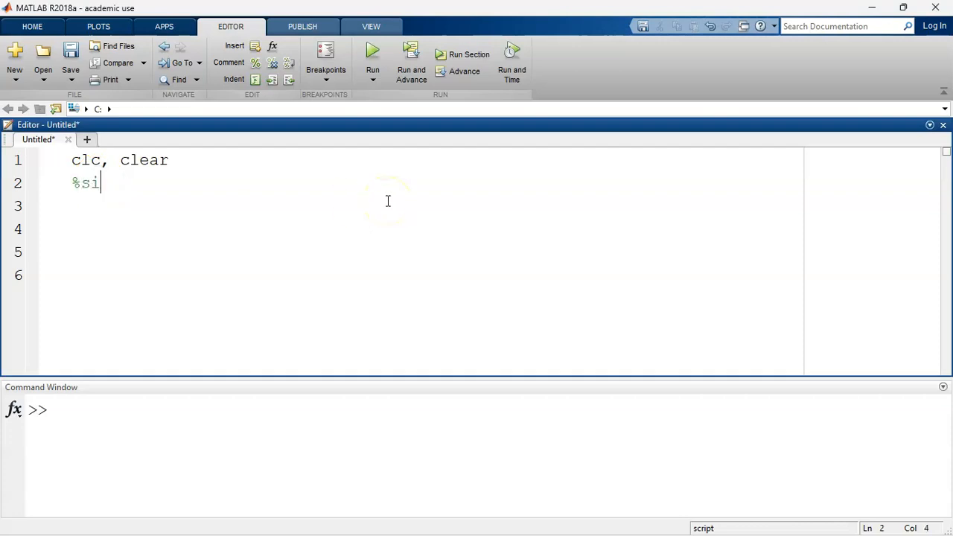
type("mpsons 3/")
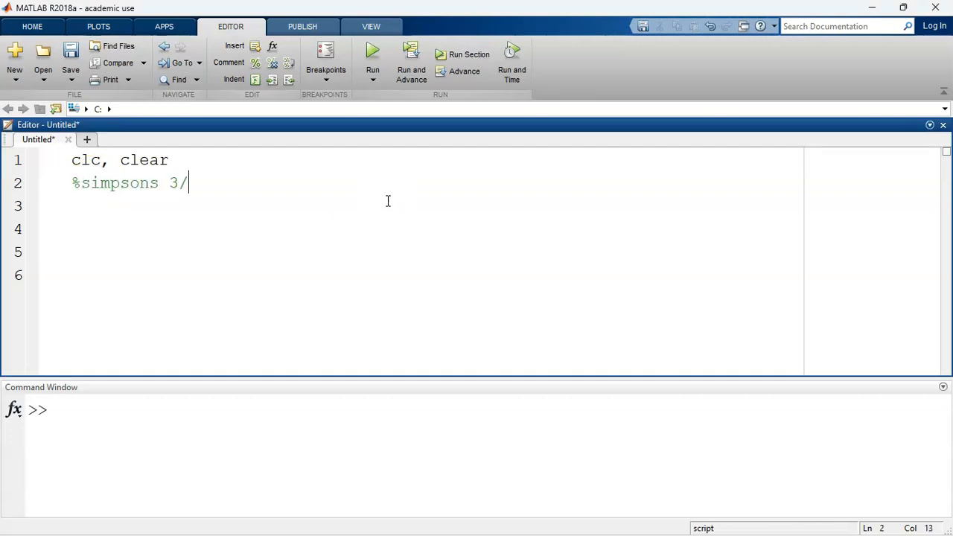
type("8 given")
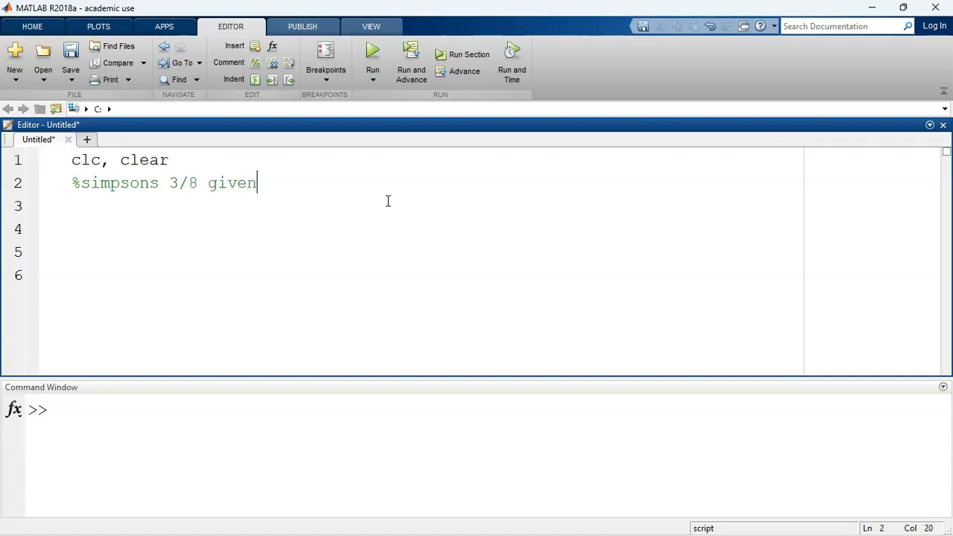
type("a set of data points")
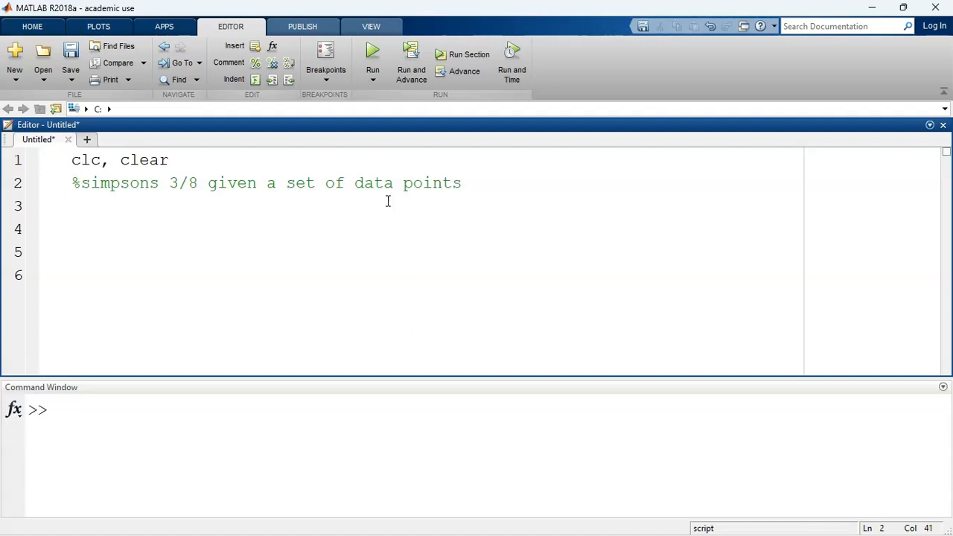
left_click(462, 183)
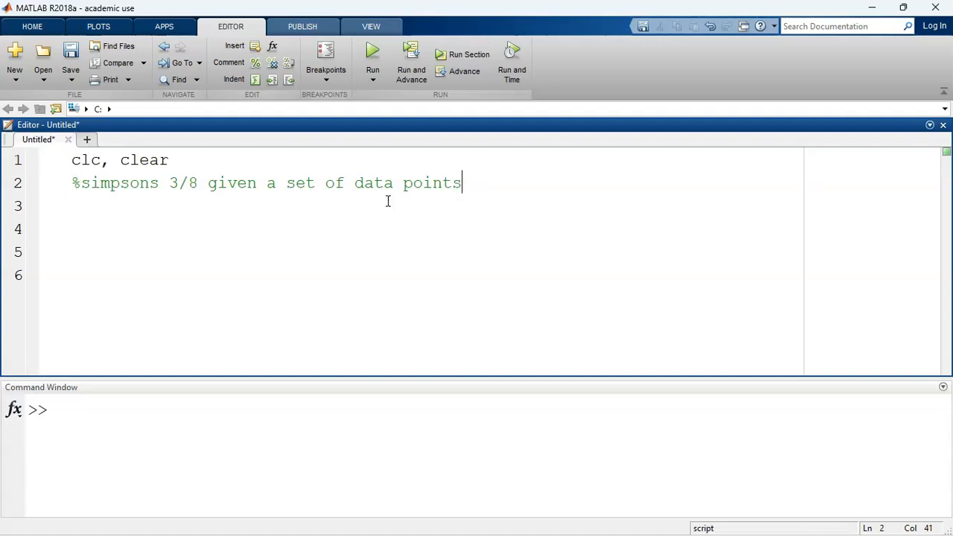
type("x")
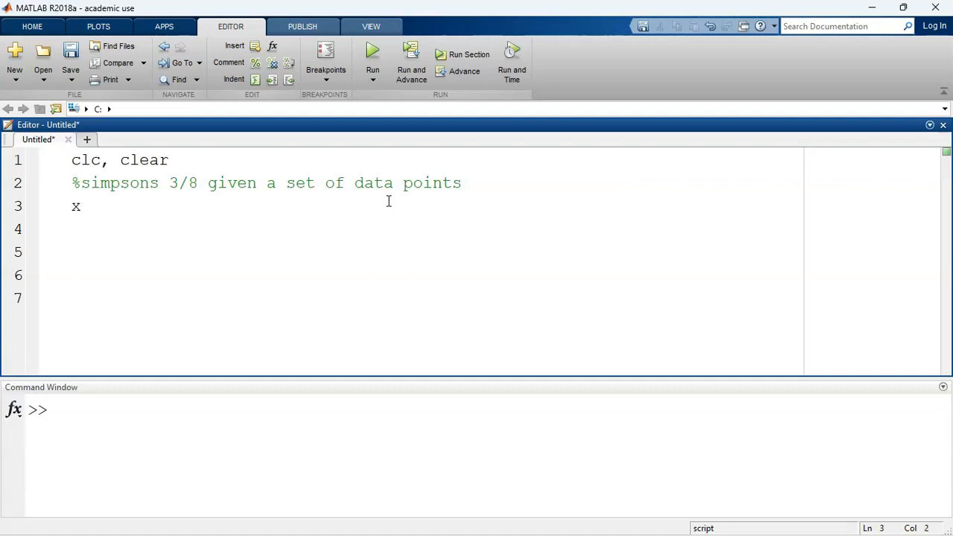
Step: Complete line 3 as x= [ 0.32 0.36 0.40 0.44] and start a new line
type("=")
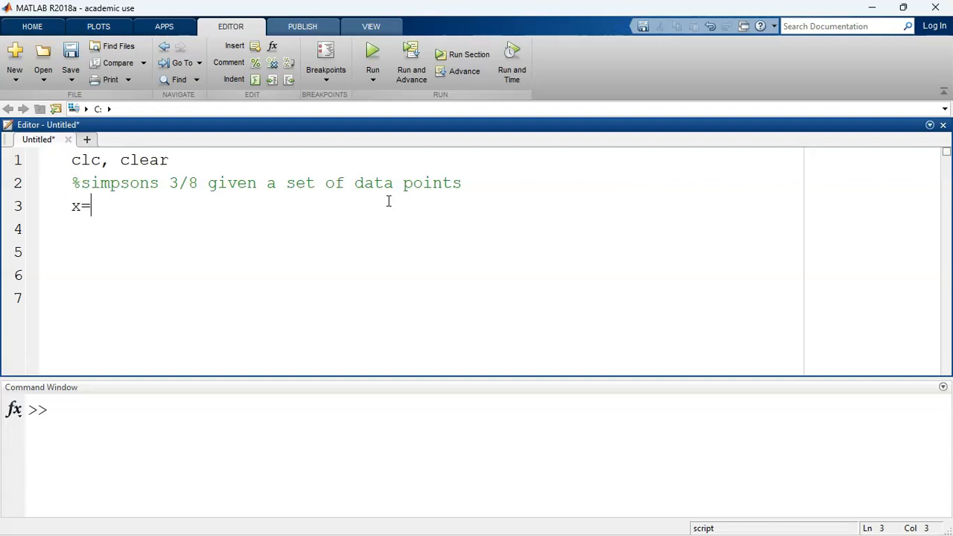
type("[")
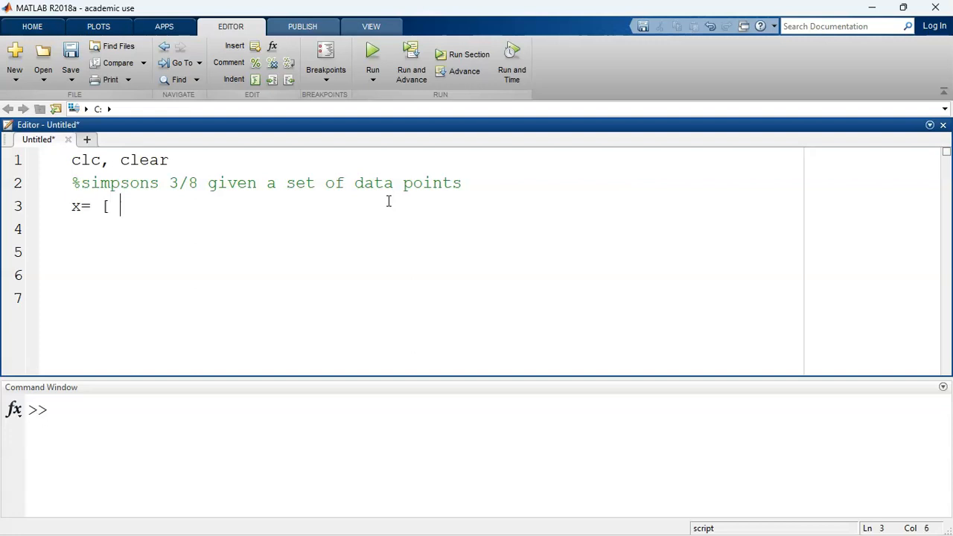
type("0.32")
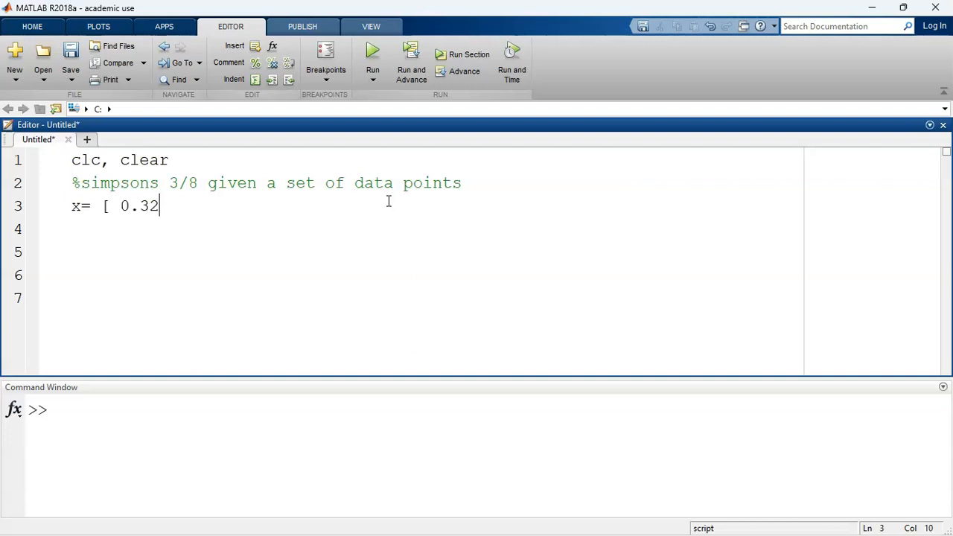
type("0.3")
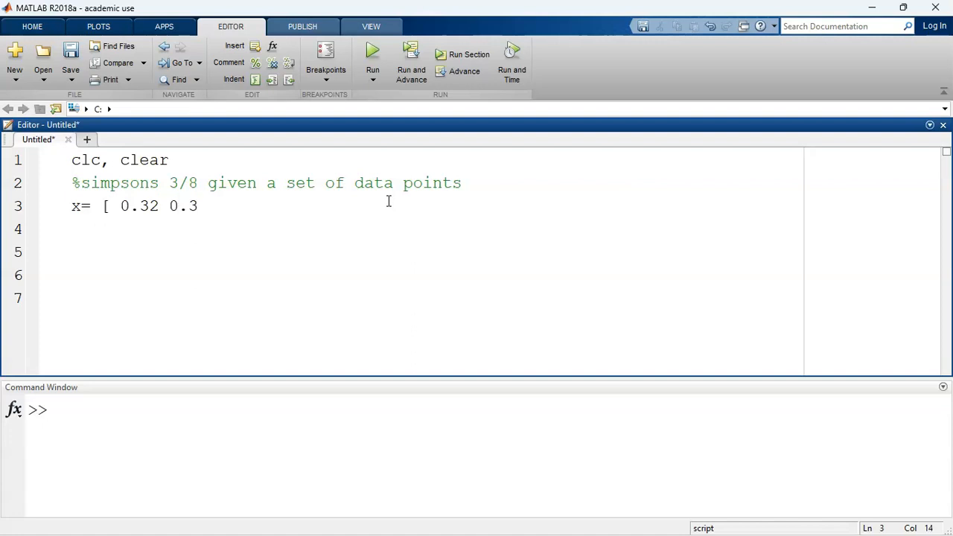
type("6 0.")
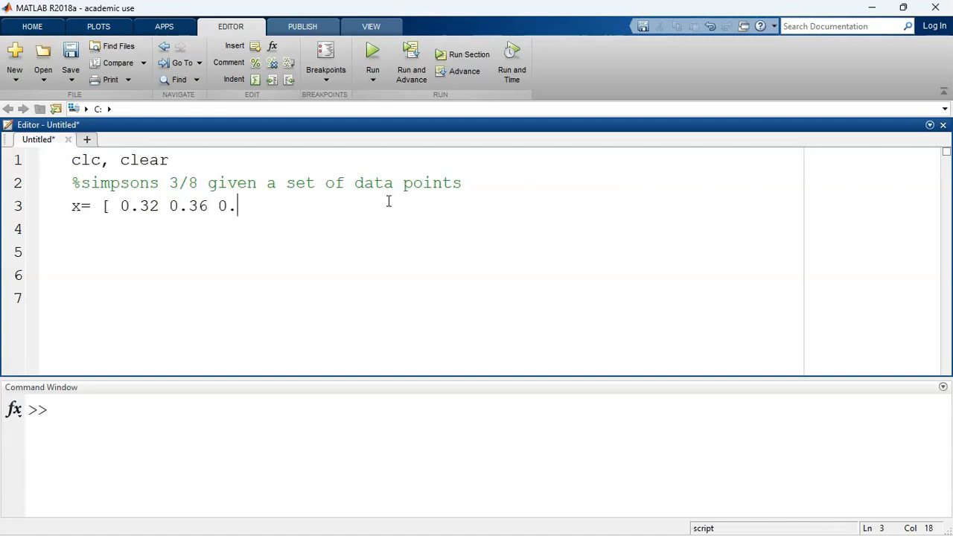
type("40")
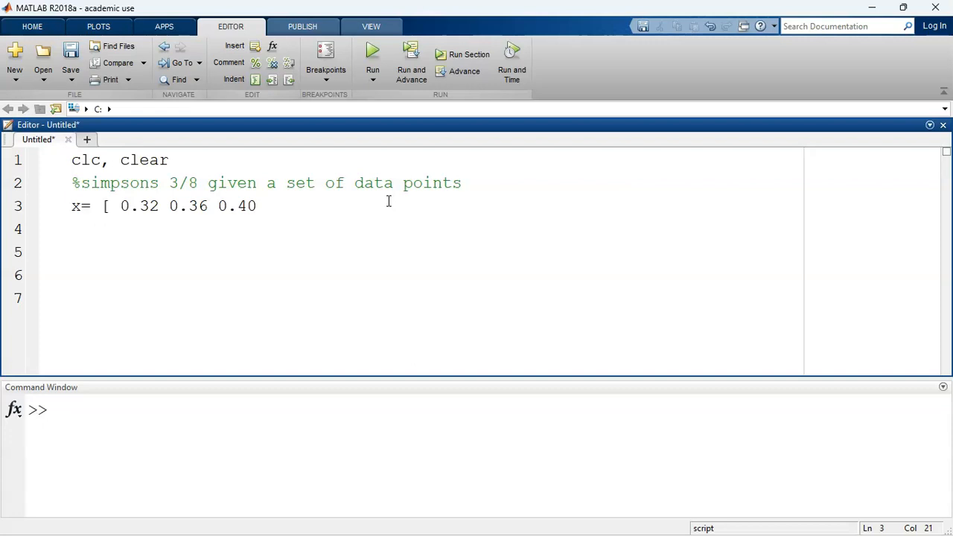
type("0.44")
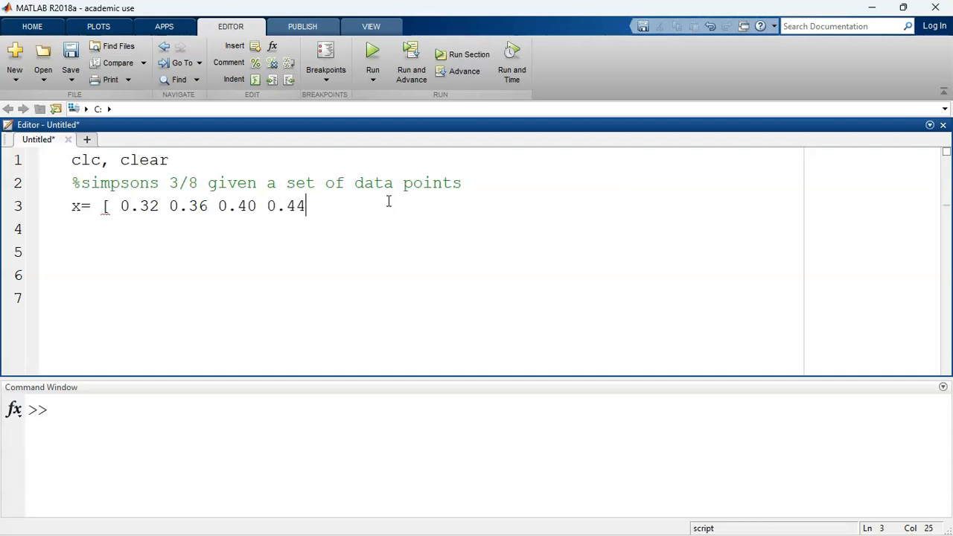
type("]")
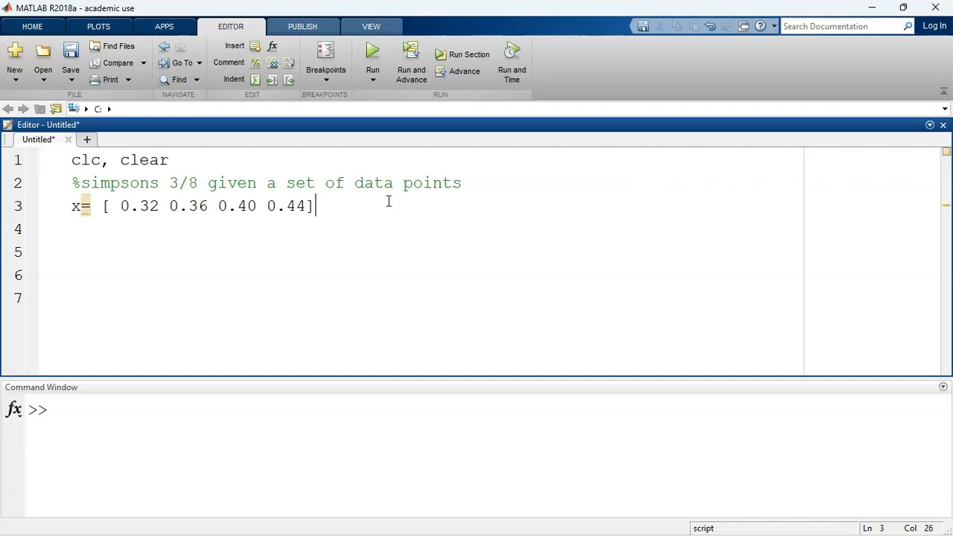
key("Return")
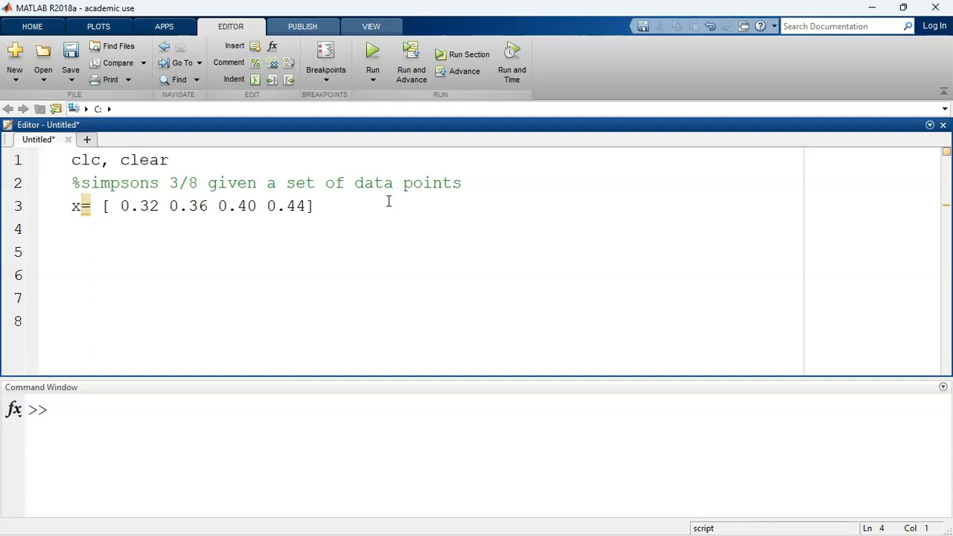
Step: Enter y=[ 1.7433 2.0749 2.456 2.8429] as the fourth script line
type("y=")
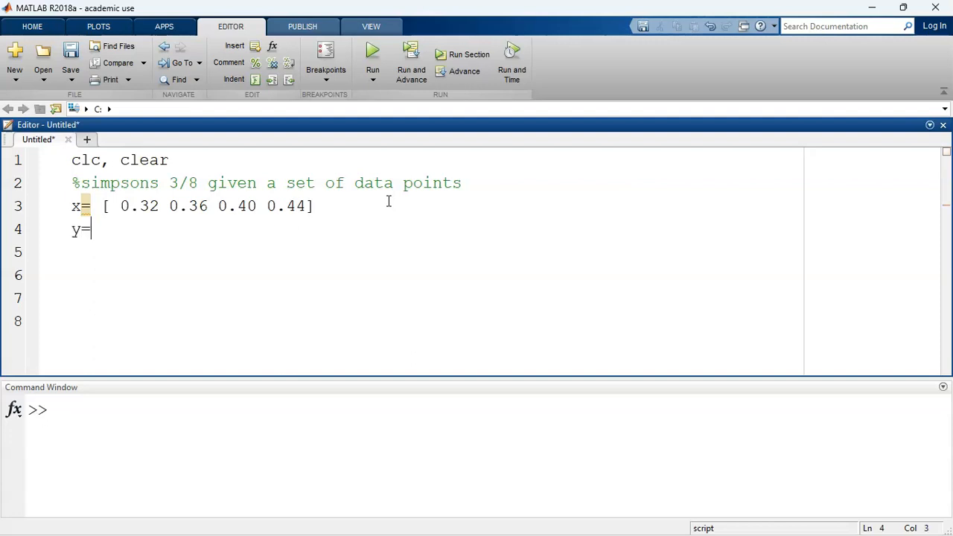
type("[")
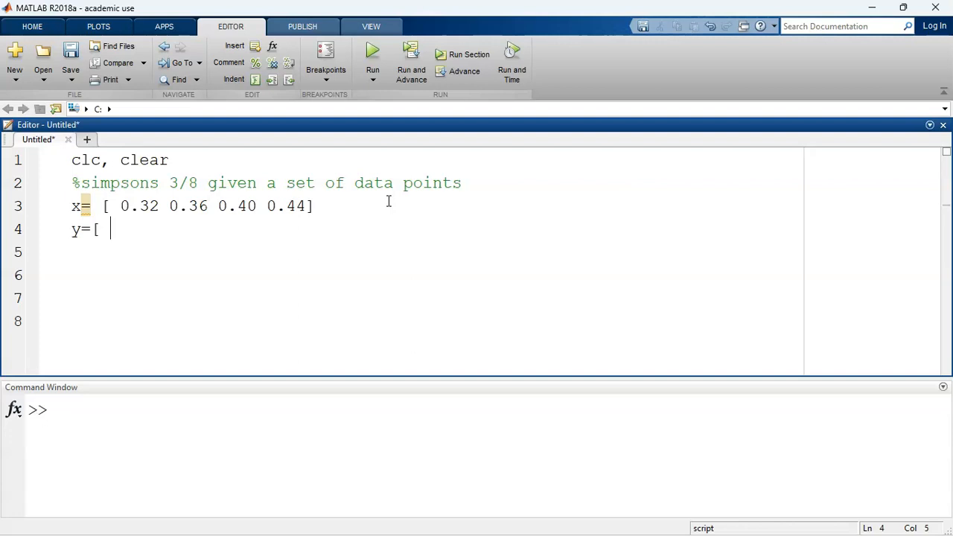
type("1.7")
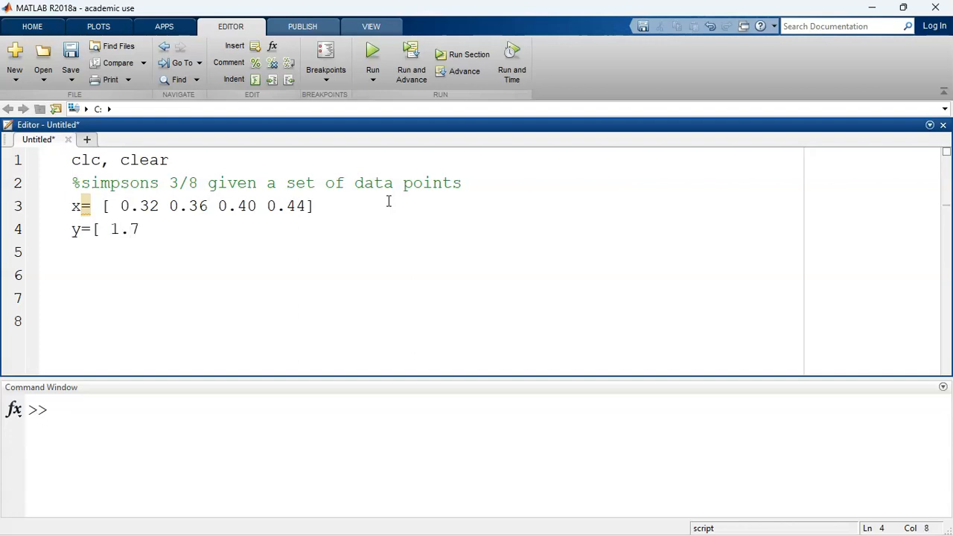
type("433")
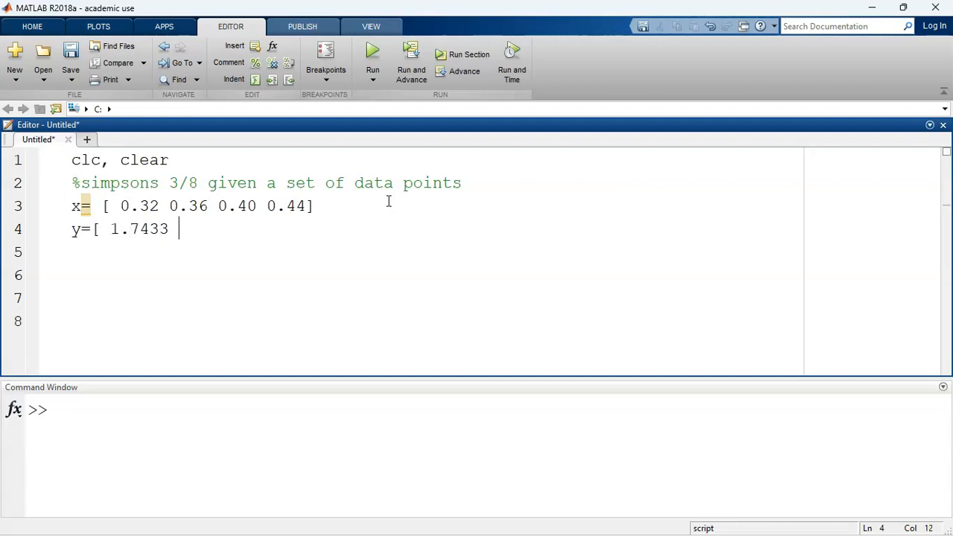
type("2.0")
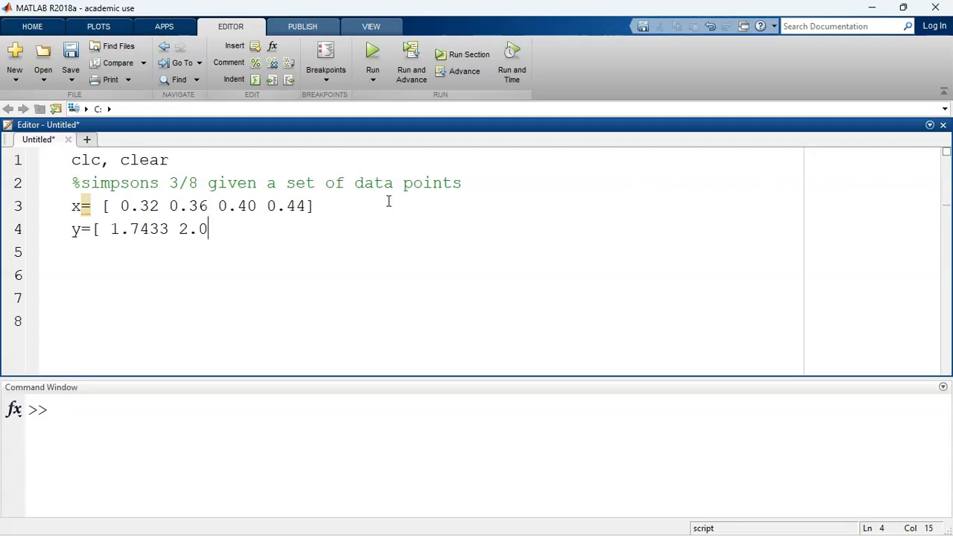
type("7")
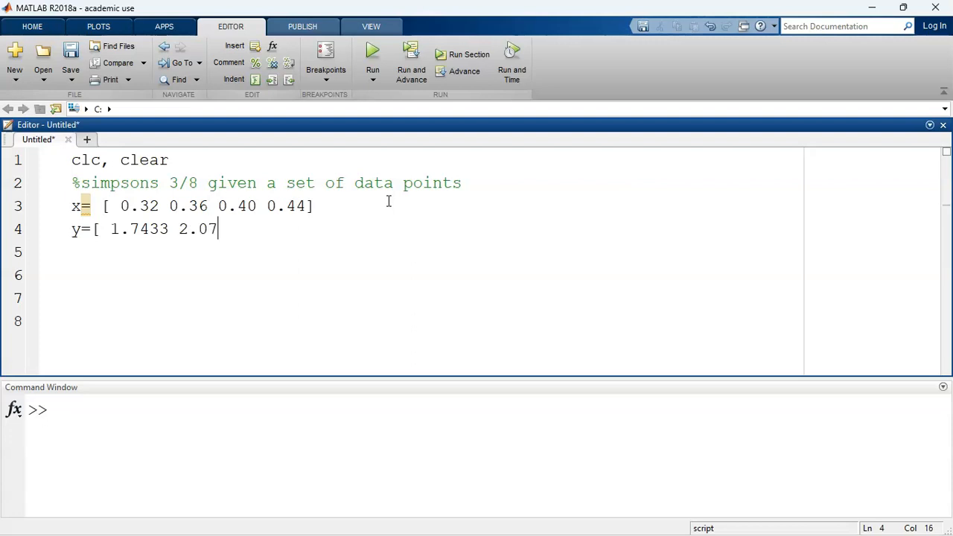
type("49")
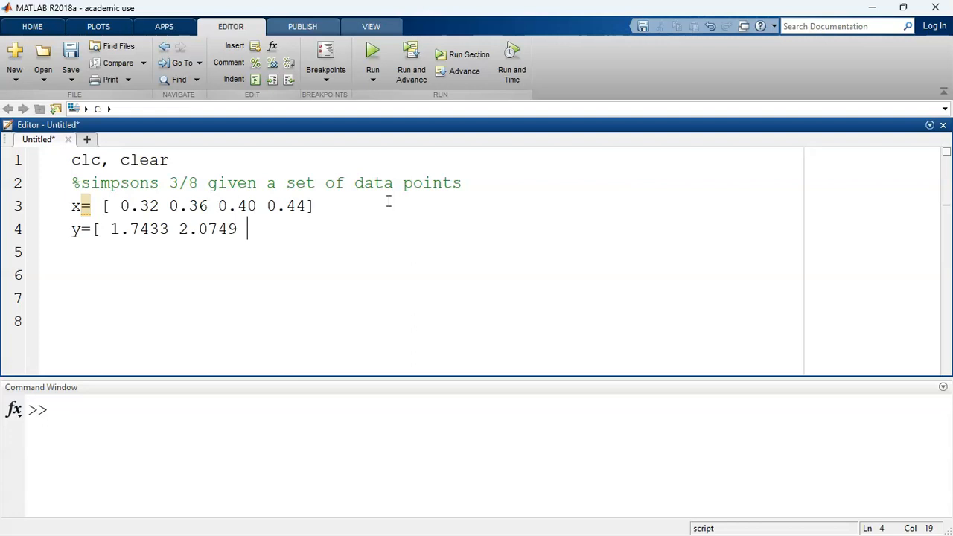
type("2.45")
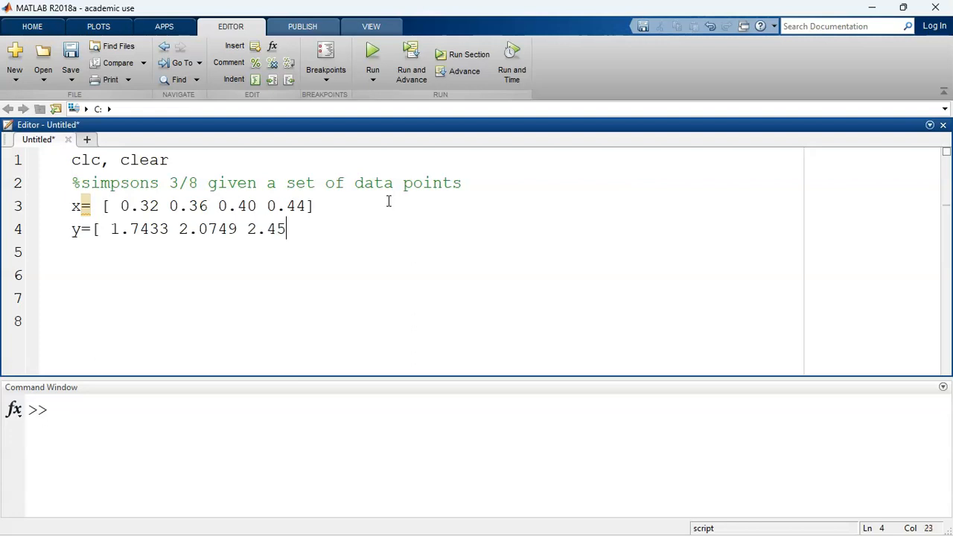
type("6 2.")
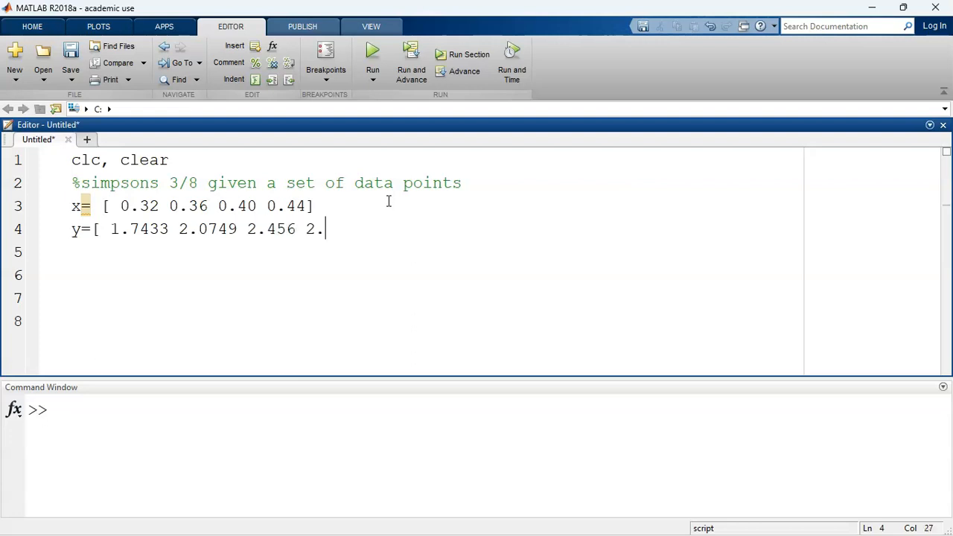
type("8")
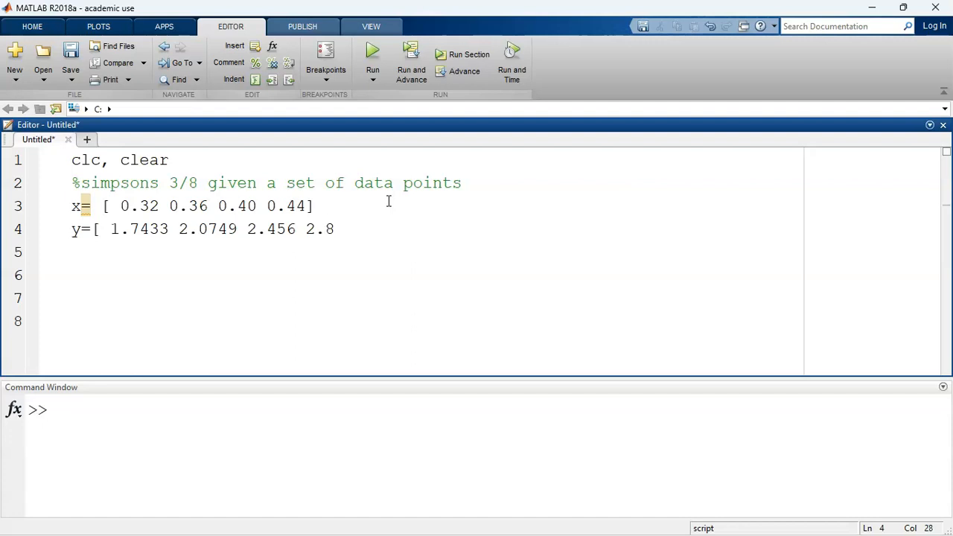
type("429]")
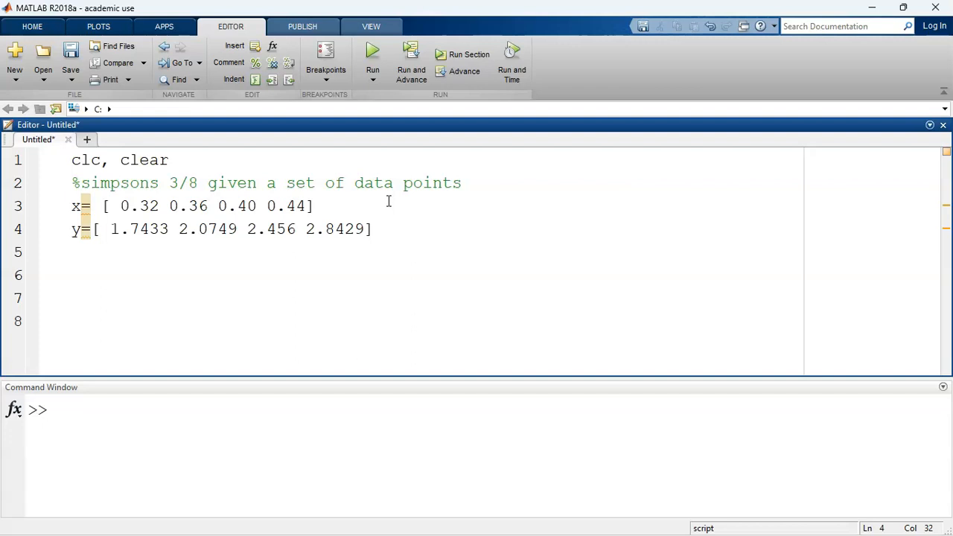
left_click(315, 206)
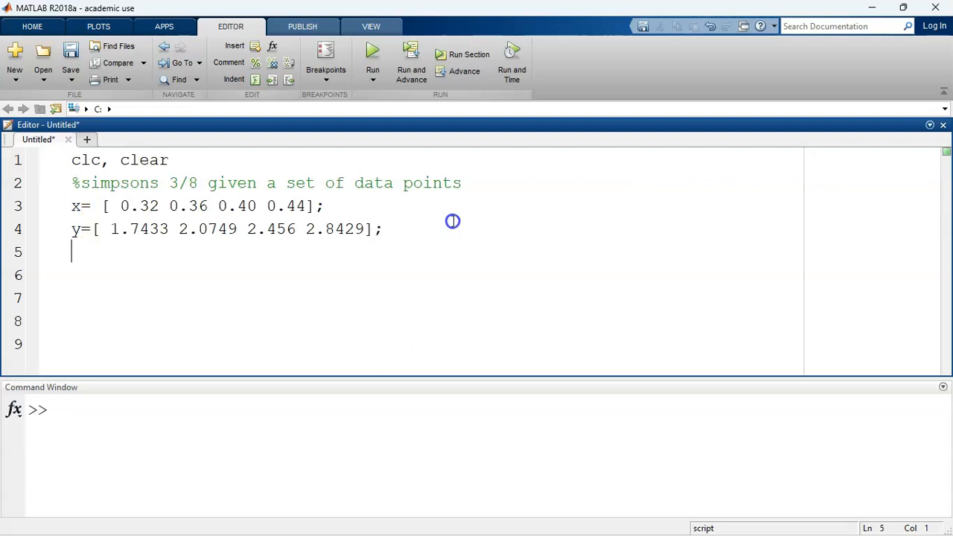
Step: Set a= 0.32 with comment 'this is the minimum limit', then begin line 6 with b=
type("a=")
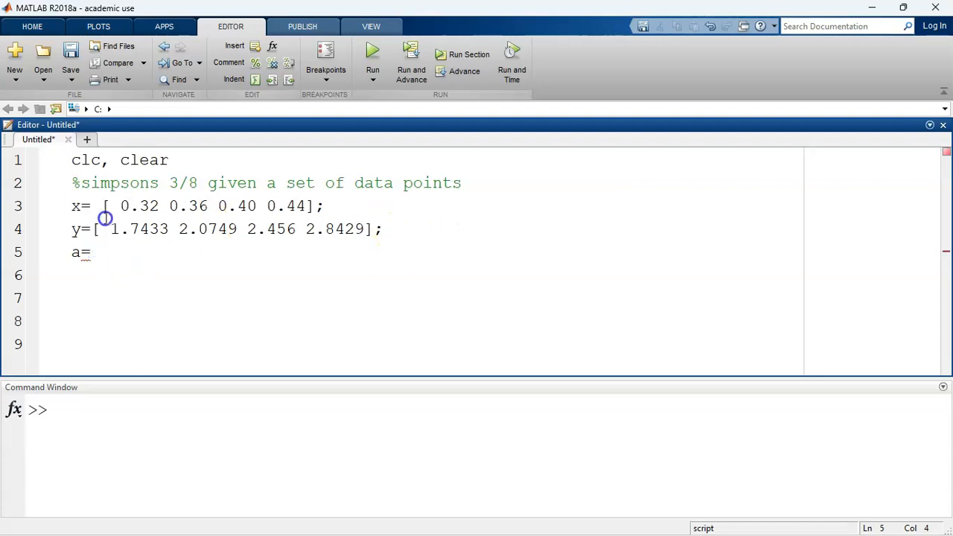
double_click(139, 206)
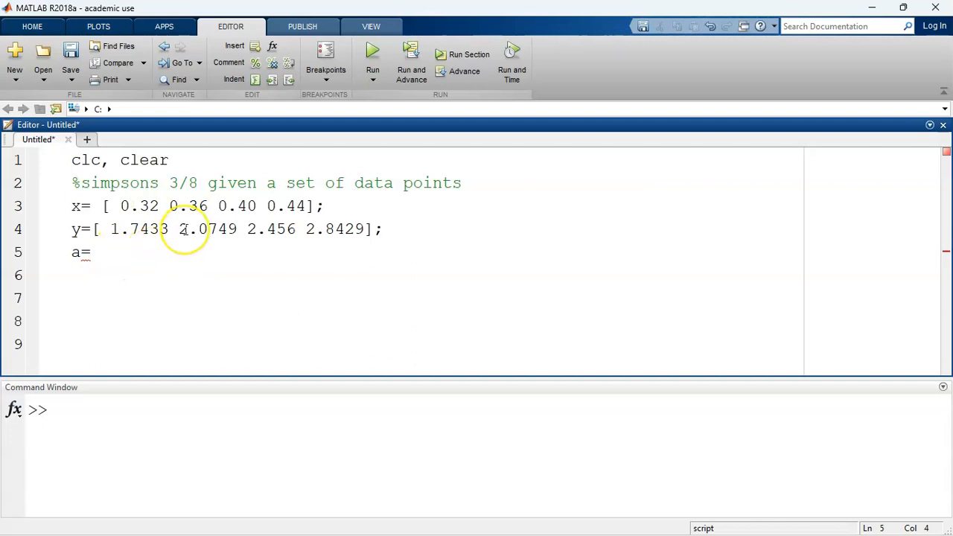
type("0.32;")
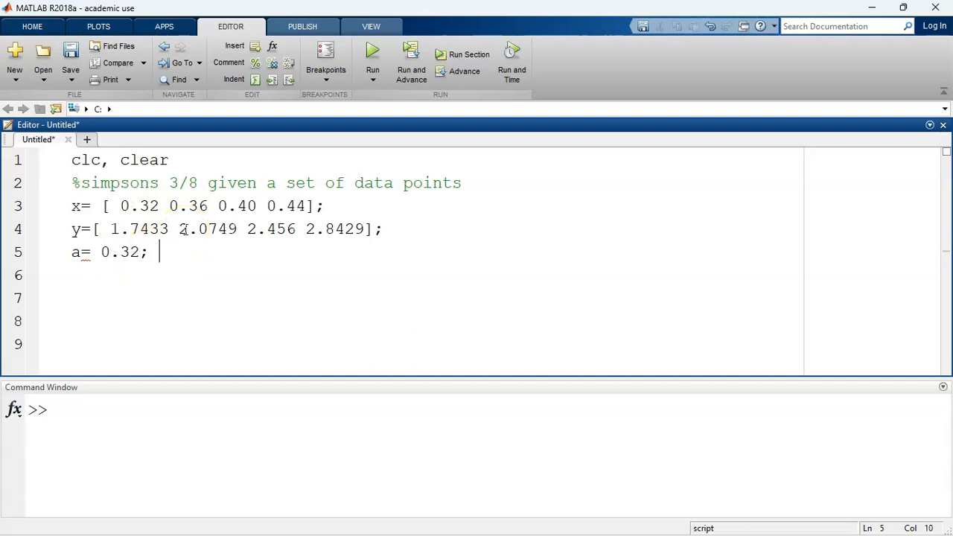
type("% this")
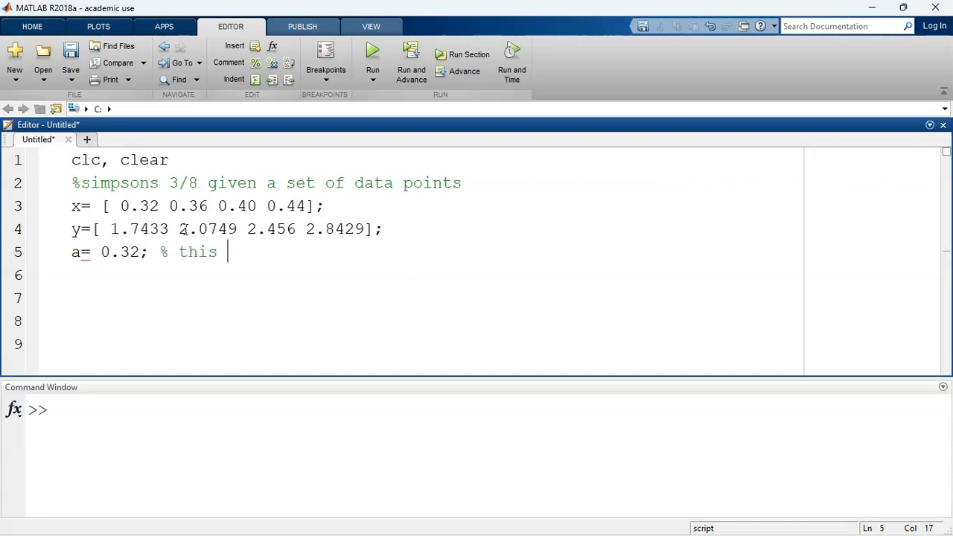
type("is the minimum limit")
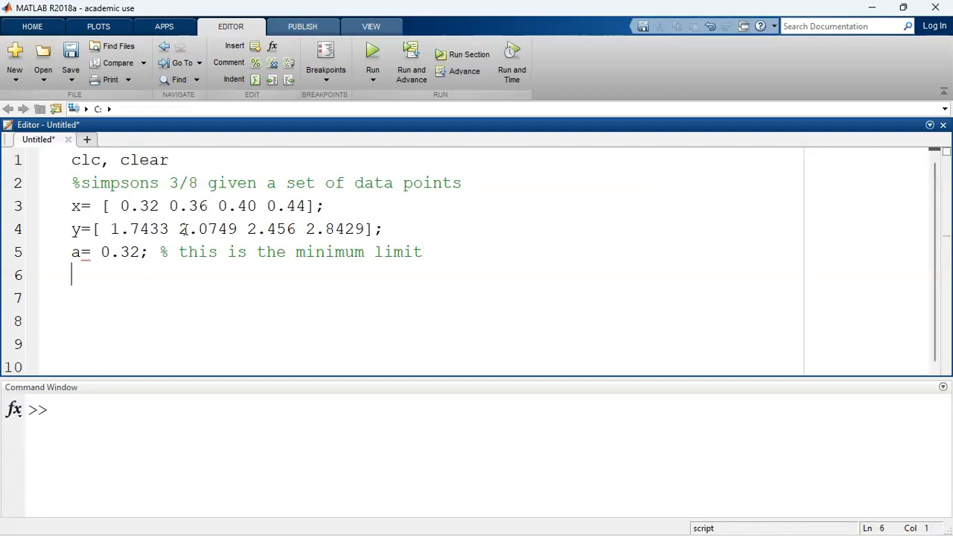
type("b=")
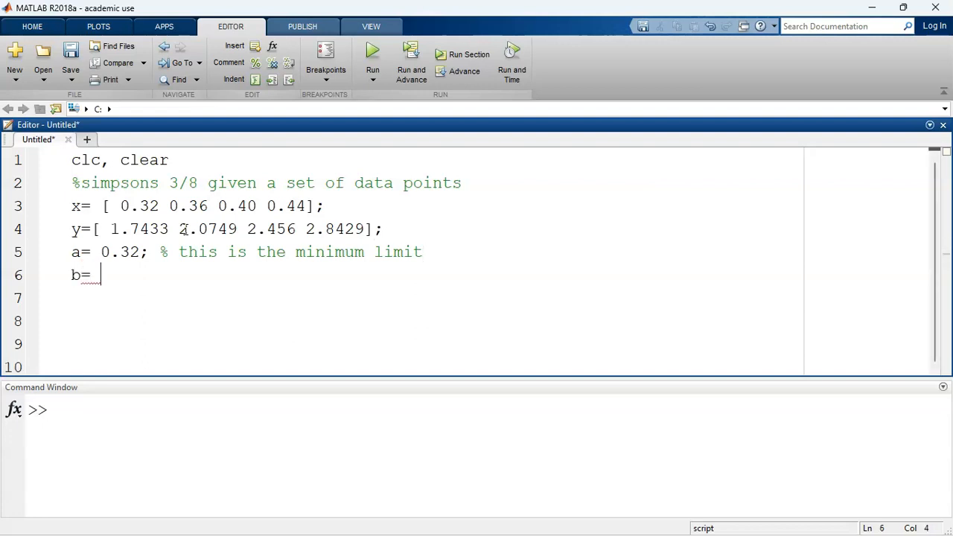
Step: Set b= 0.44 with comment 'this is the maximum limit' and begin the output line
double_click(277, 206)
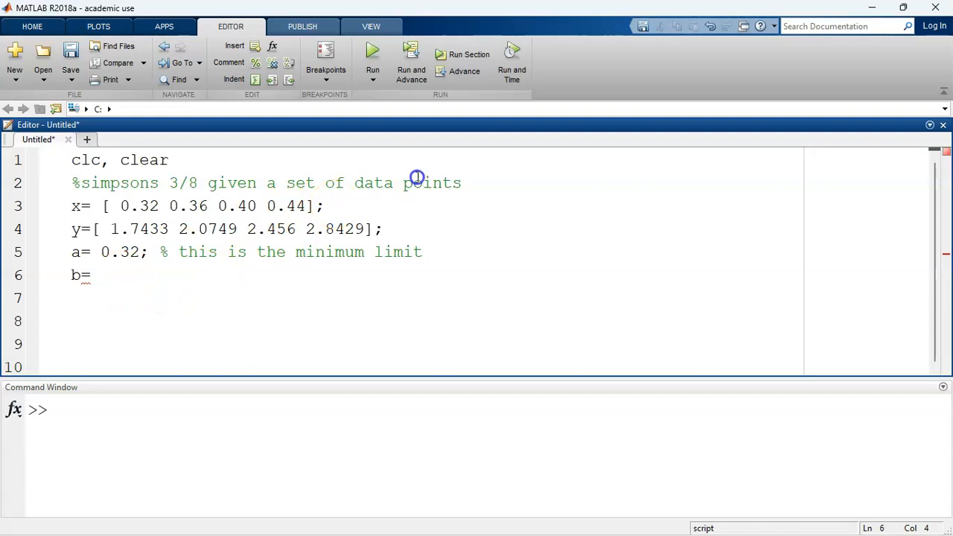
type("0.44")
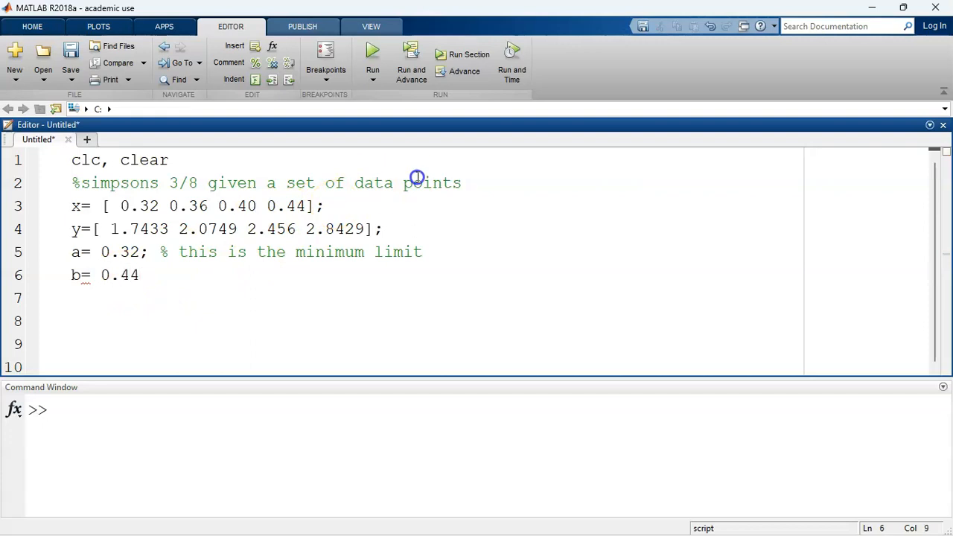
type("; %")
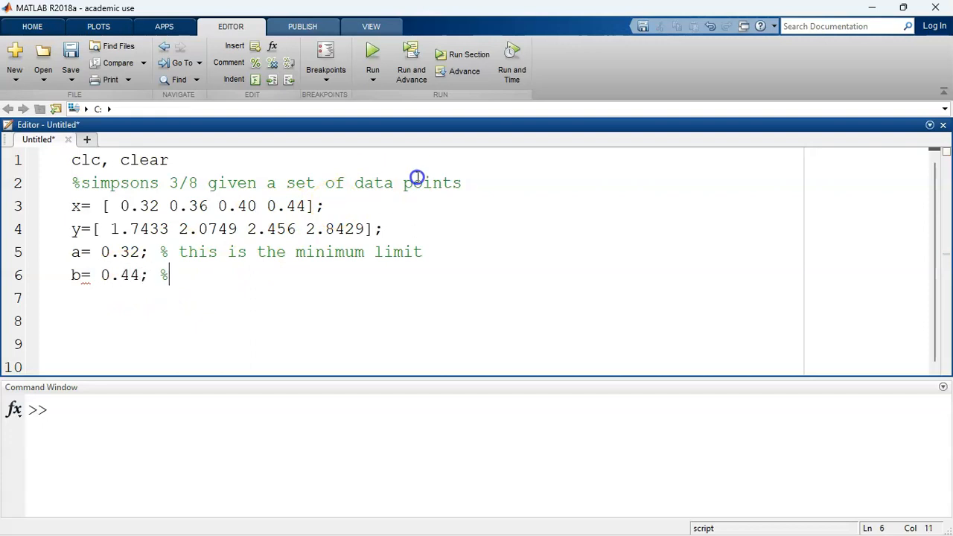
type("this is the")
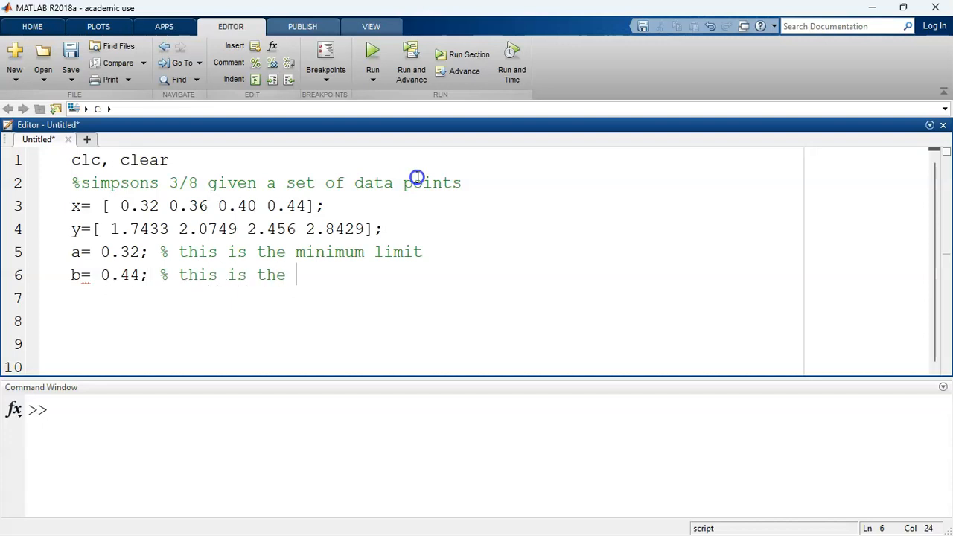
type("maximum li")
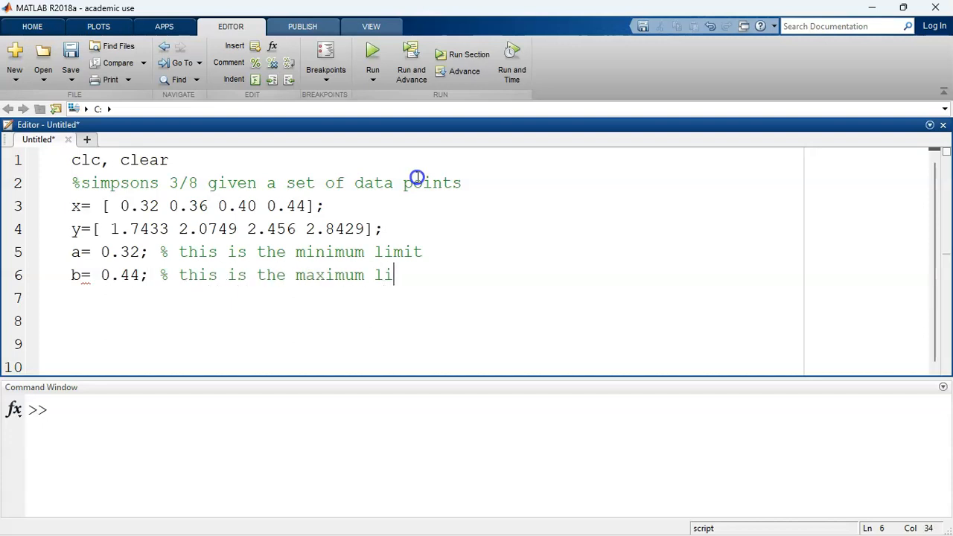
key("enter")
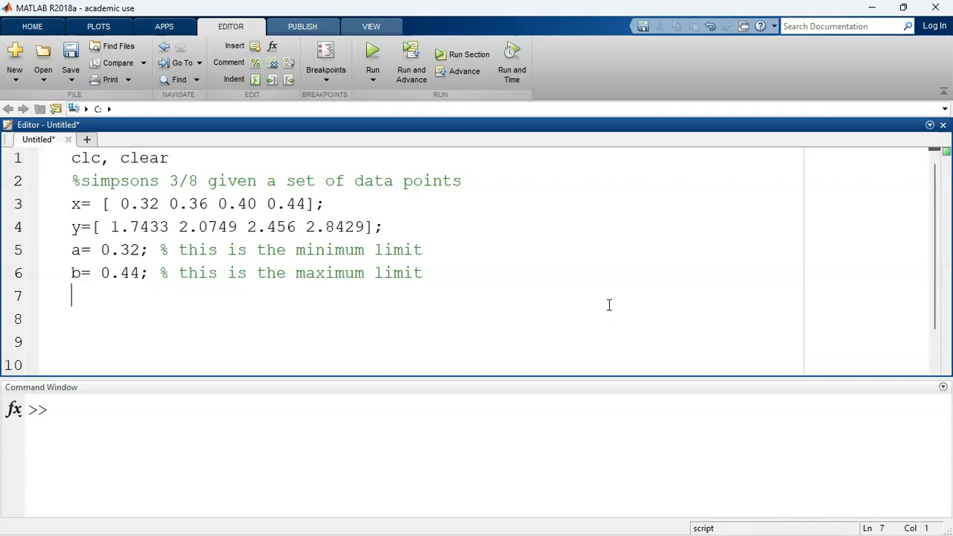
type("outpu")
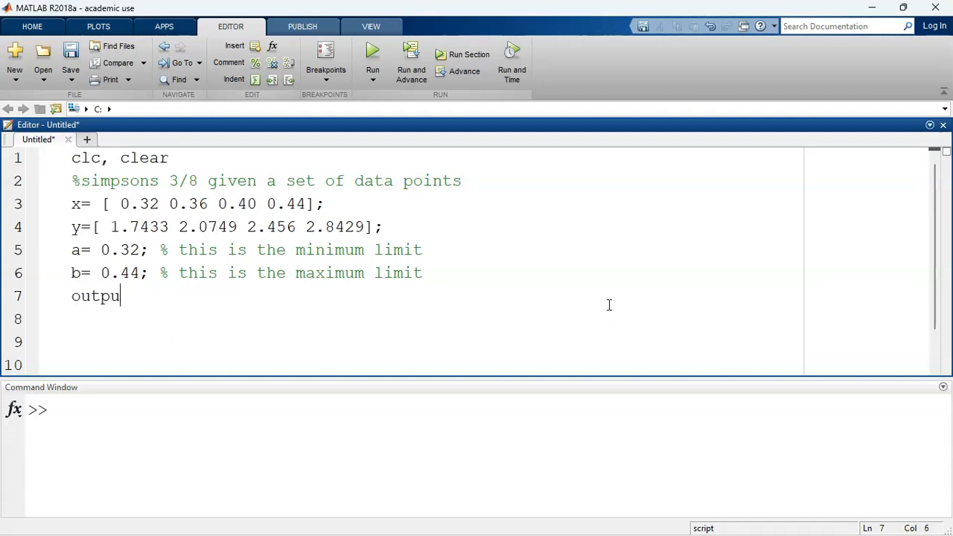
Step: Type output = ((b-a)/8)*(y(1) on line 7, correcting a stray y( along the way
type("t =")
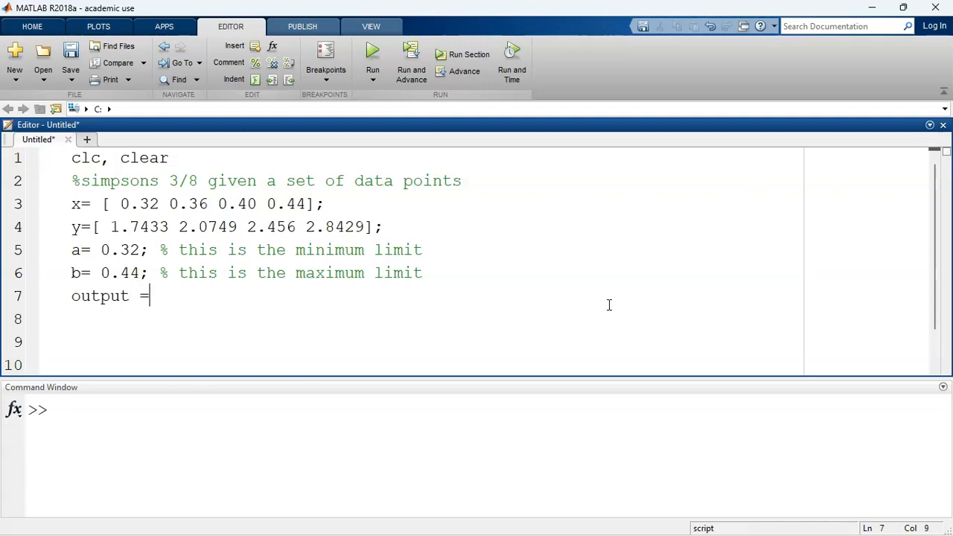
type("(")
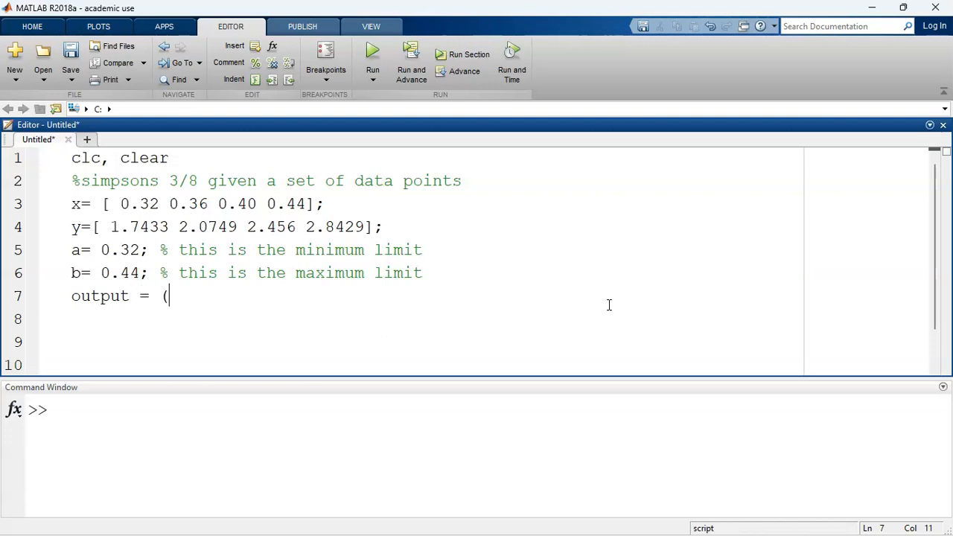
type("(b")
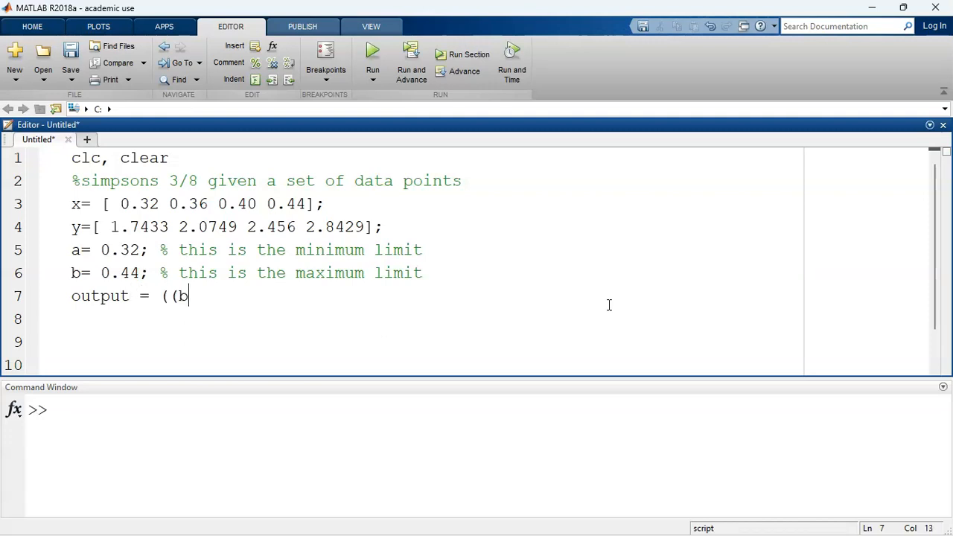
type("b-a)")
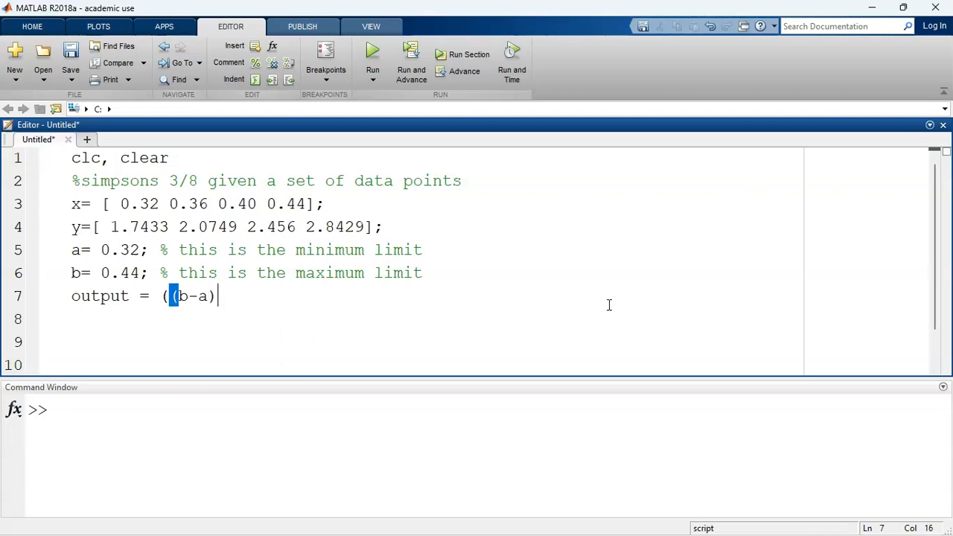
type("/8")
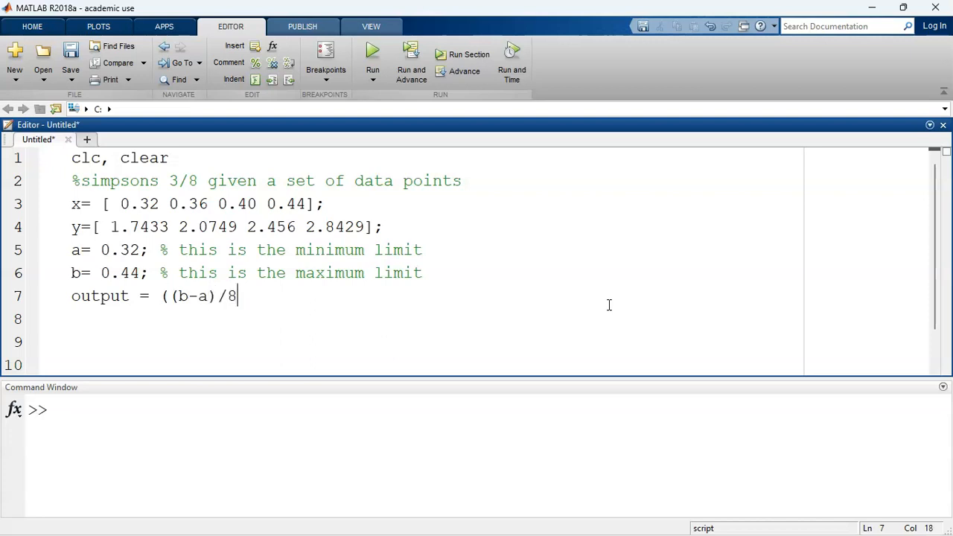
type(")")
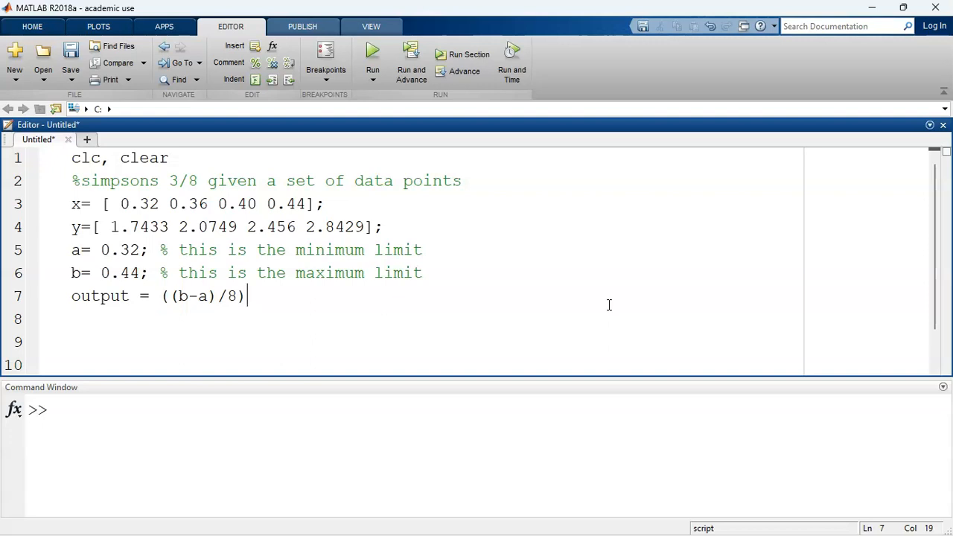
type("*")
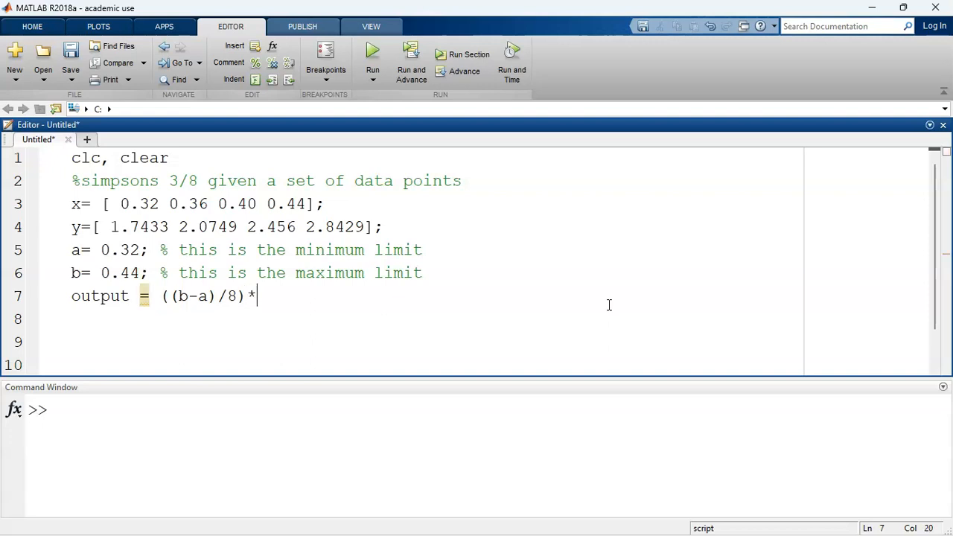
type("y(")
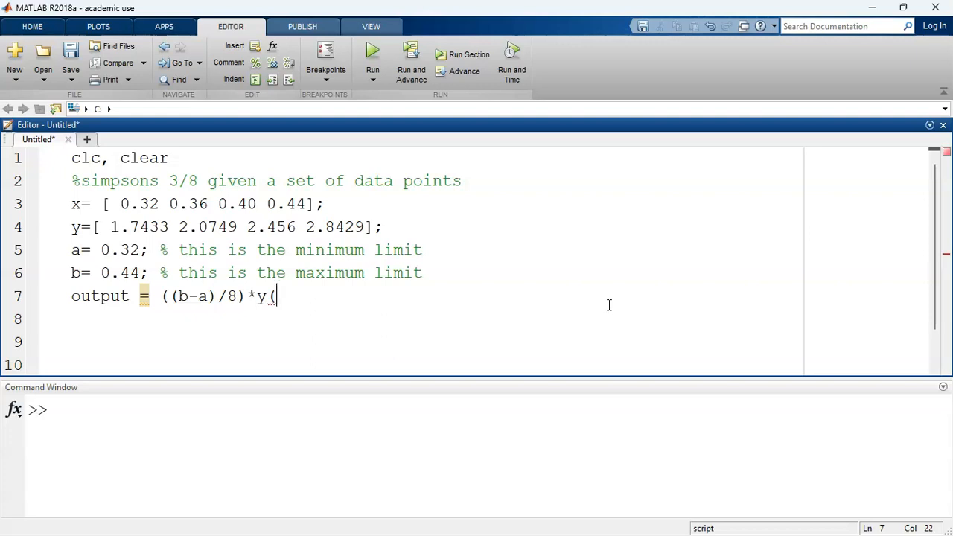
key("BackSpace")
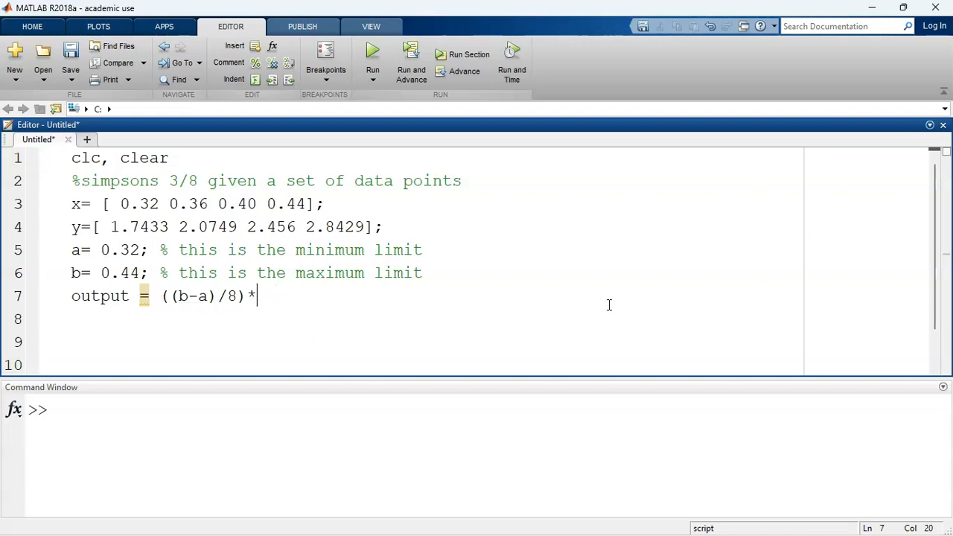
type("(")
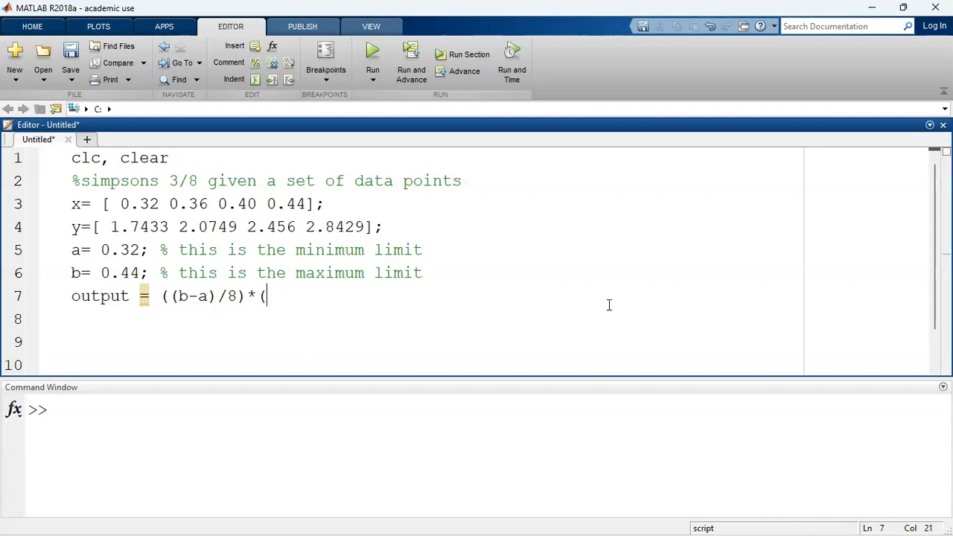
type("y(1")
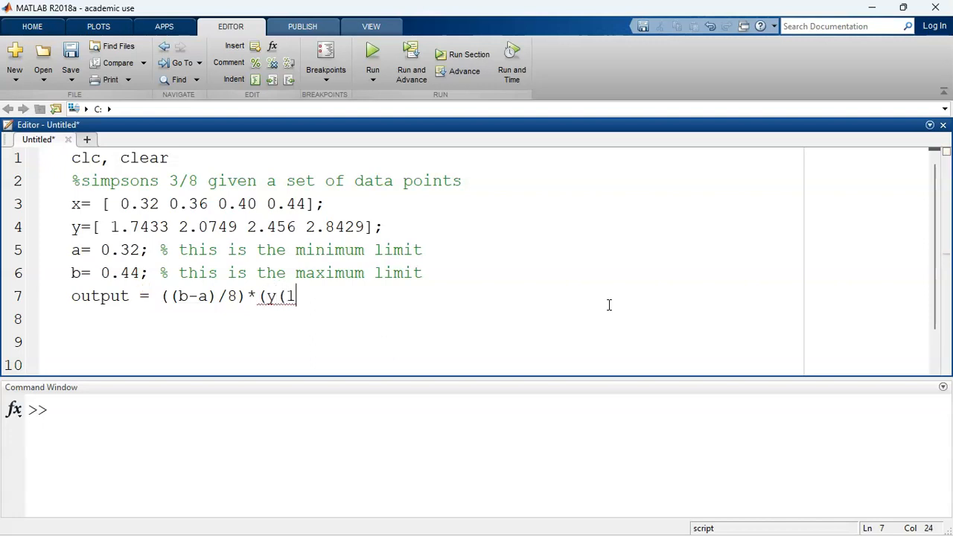
type(")")
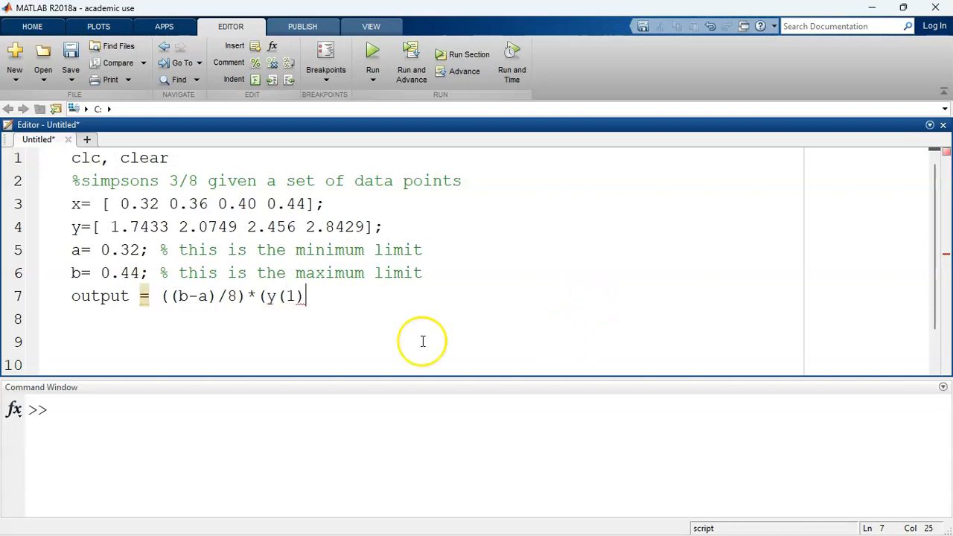
mouse_move(132, 215)
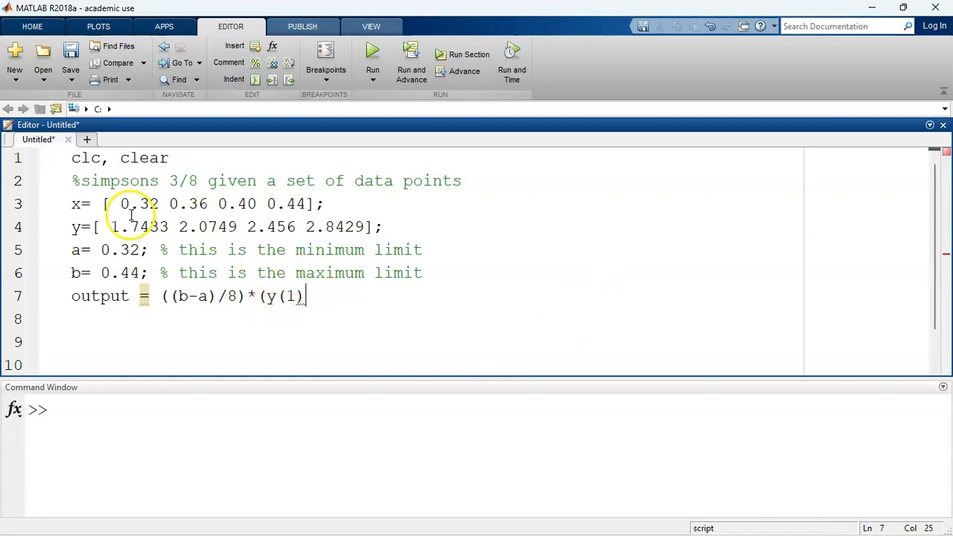
Step: Extend the formula with + 3*y(2) + 3*y(3) + y(4) to complete output
double_click(138, 227)
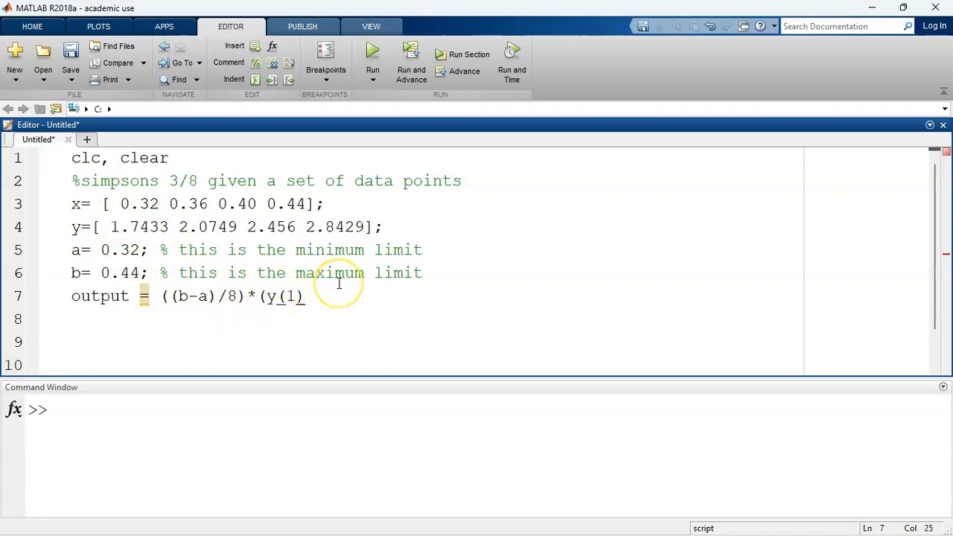
type("+")
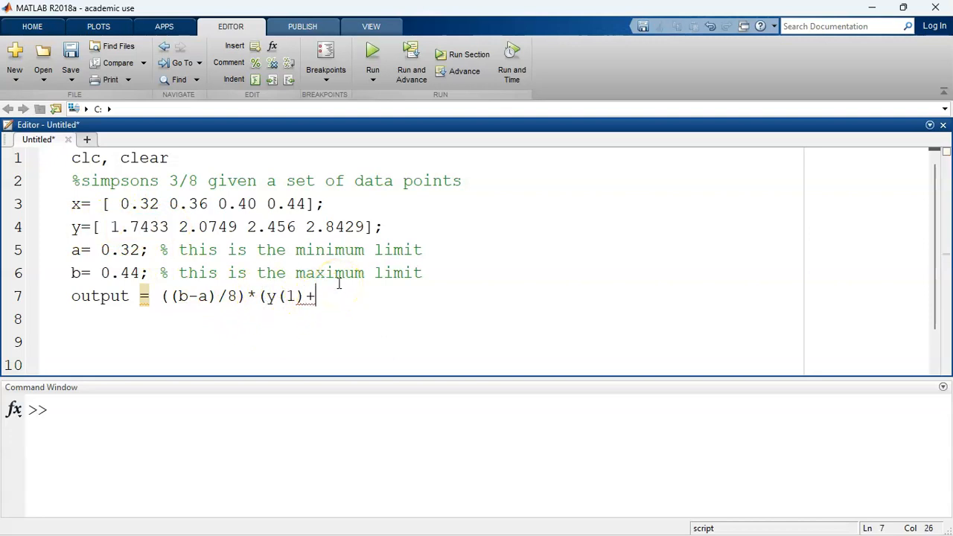
type("3")
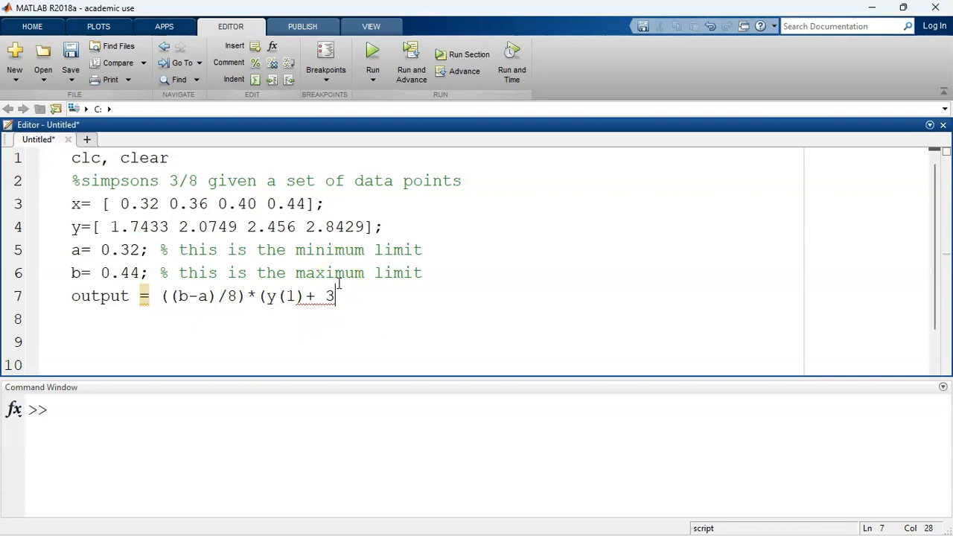
type("*")
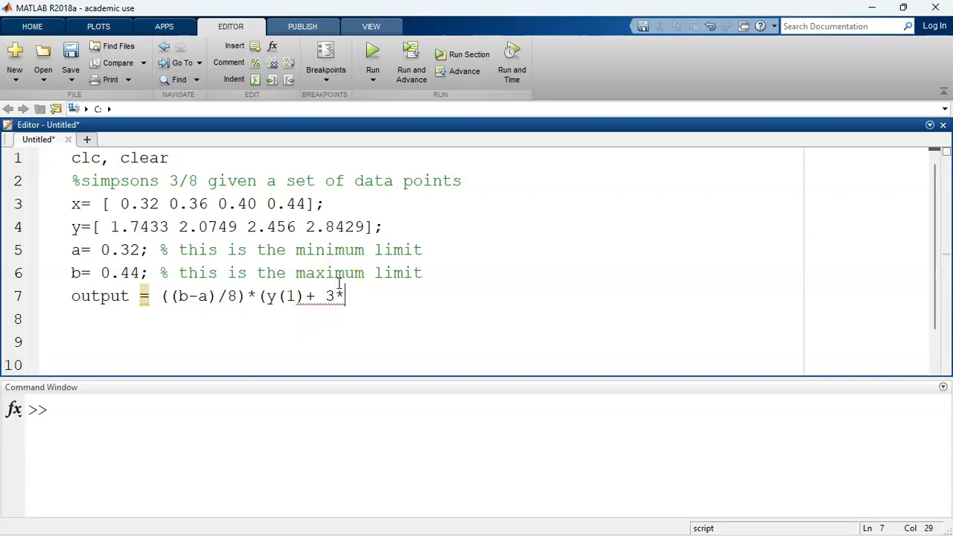
type("y(2")
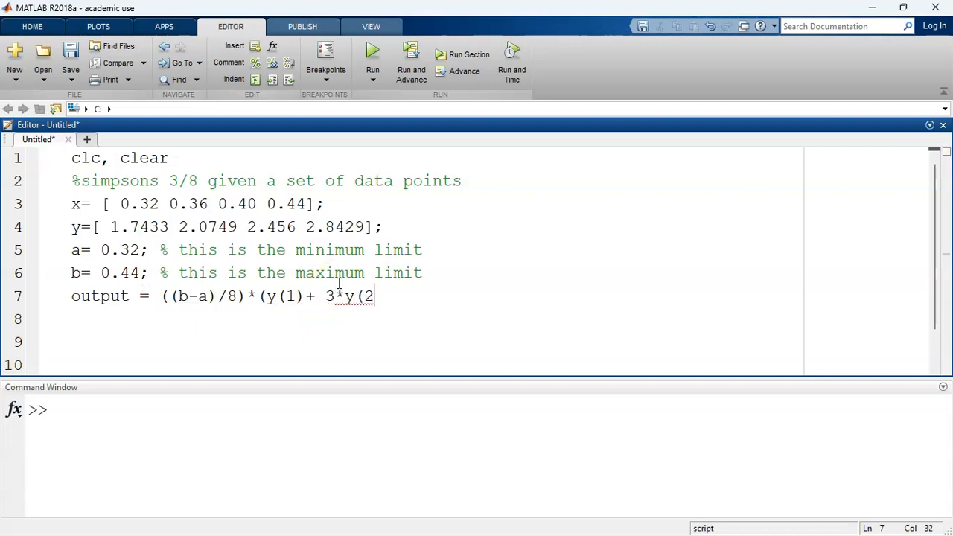
type(")")
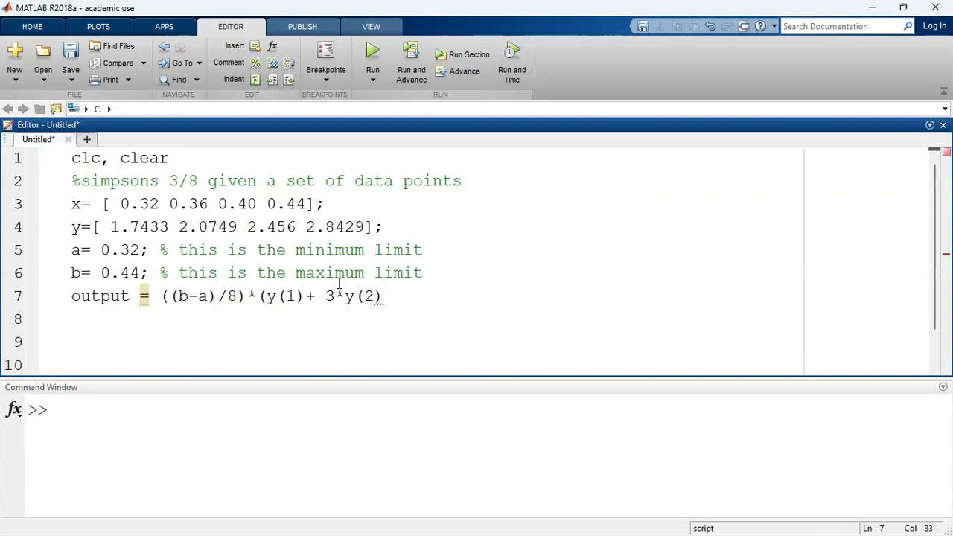
type("+")
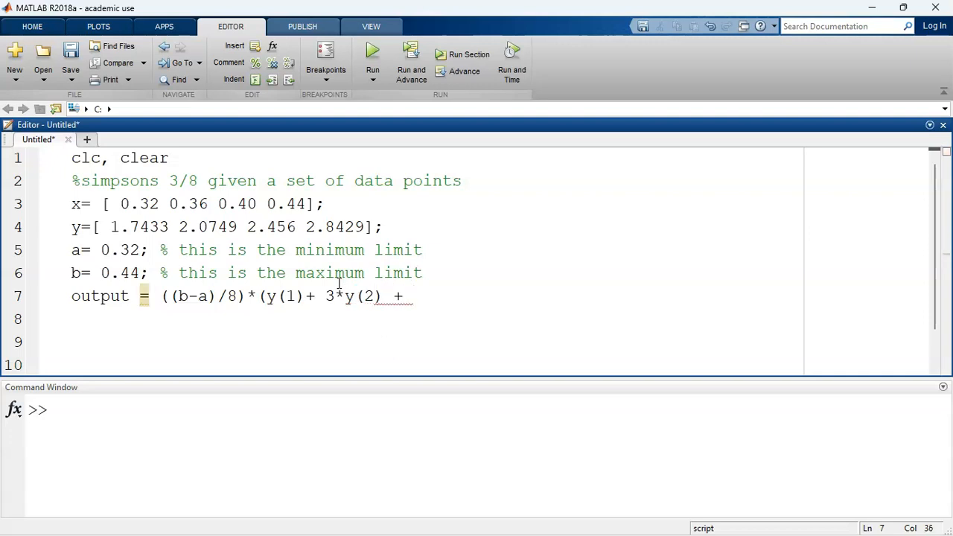
type("3*y")
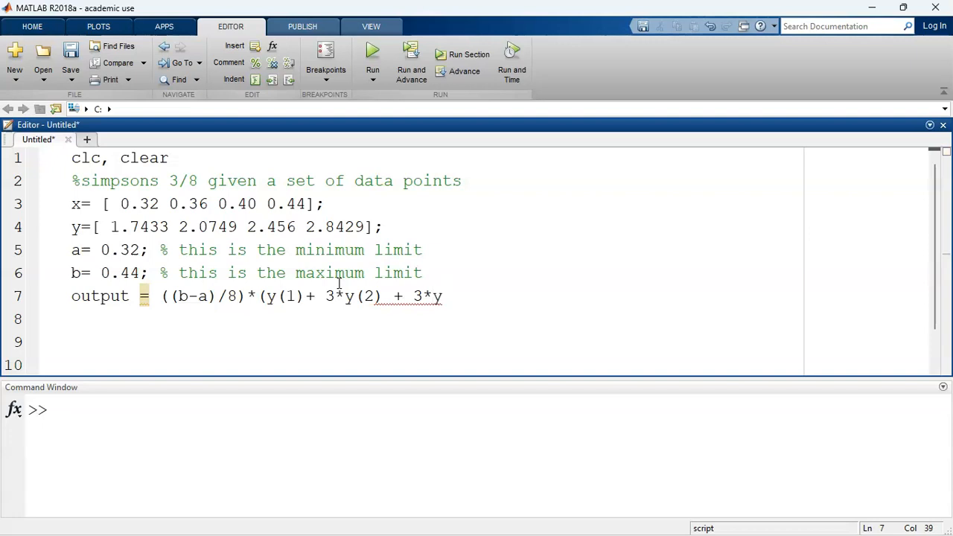
type("(3) +")
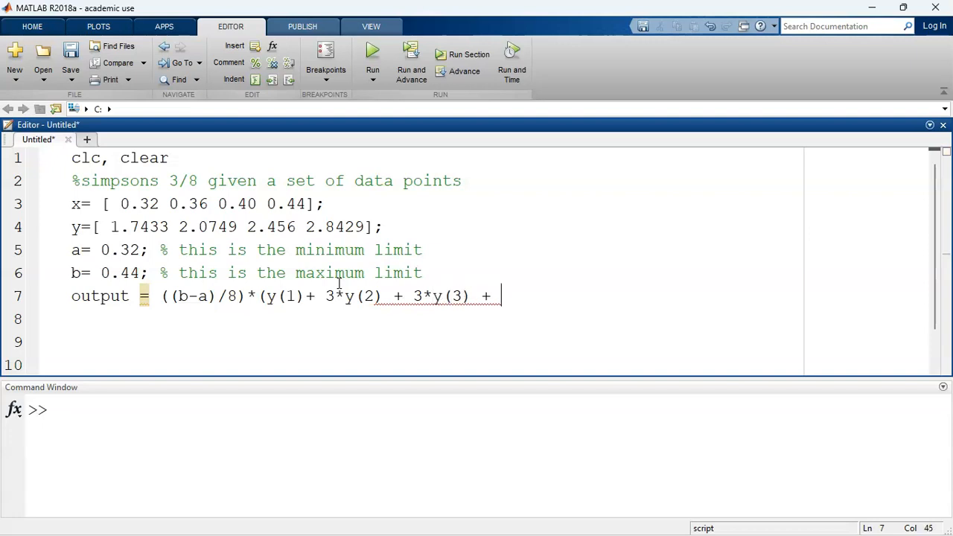
type("y(")
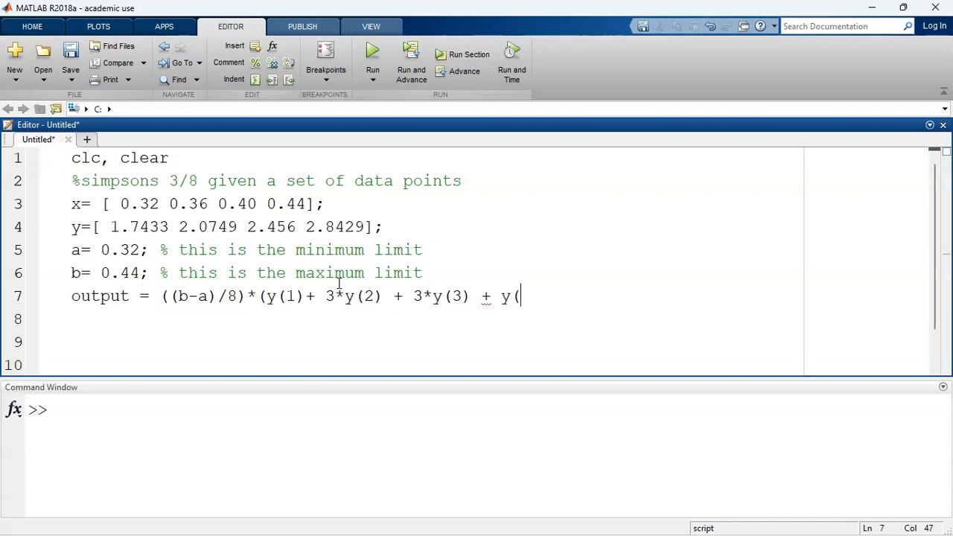
type("(4));")
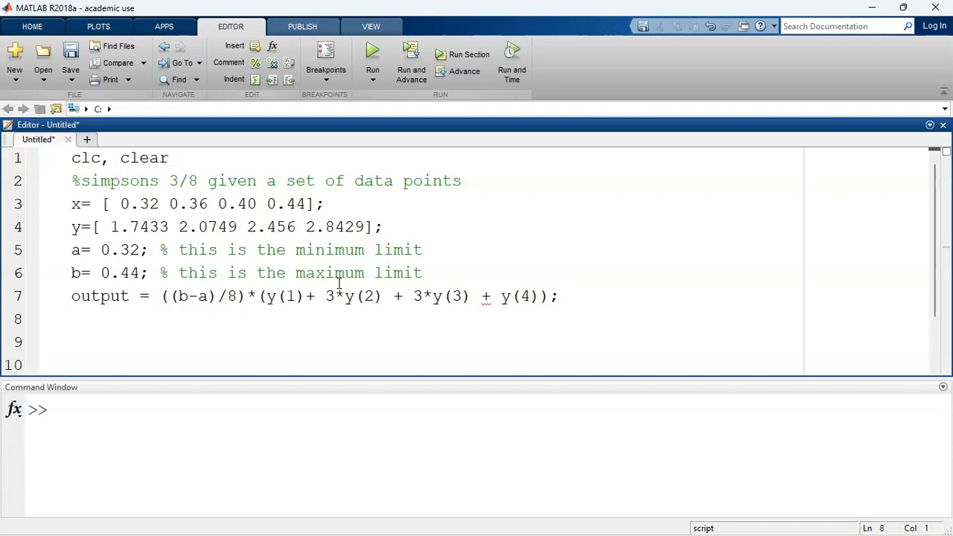
Step: Write fprintf ('The value of integration is %f\n',output) on line 8
type("f")
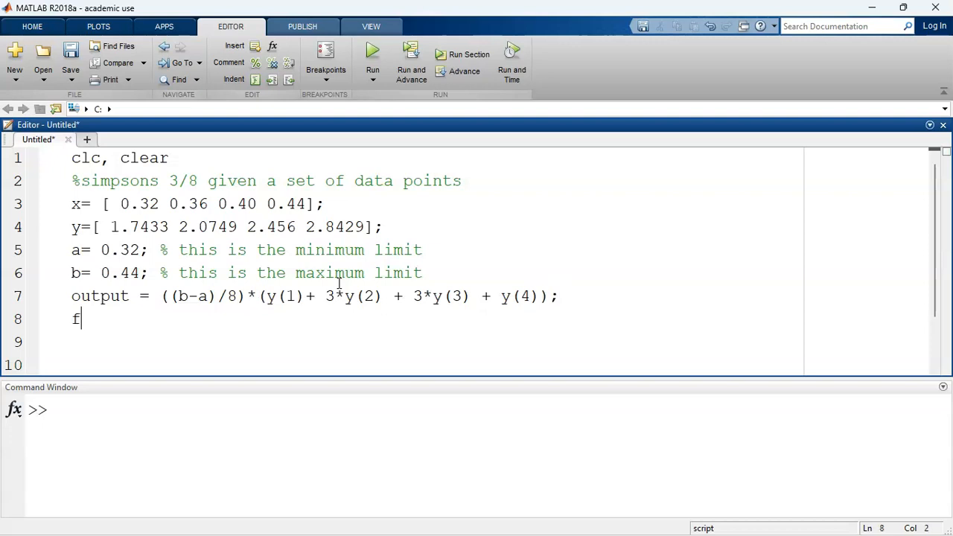
type("print")
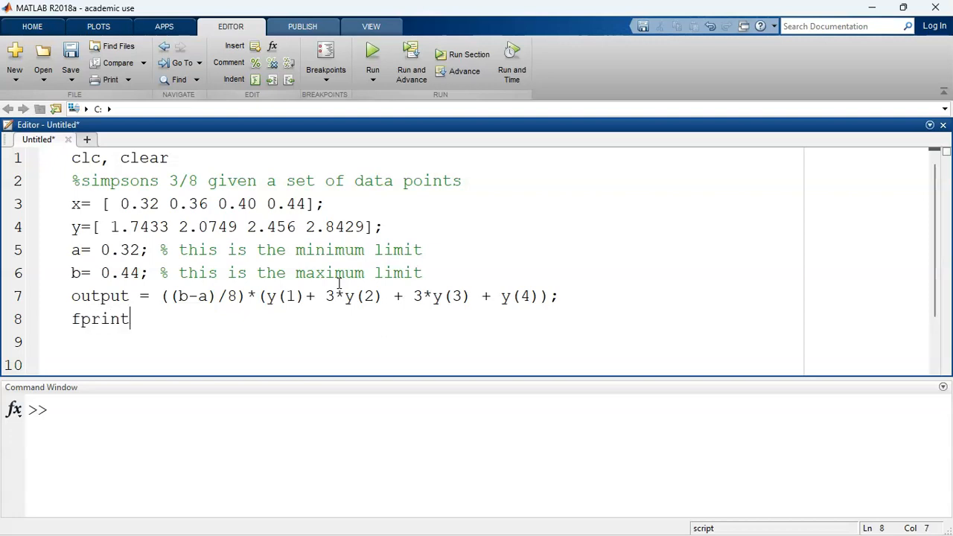
type("f")
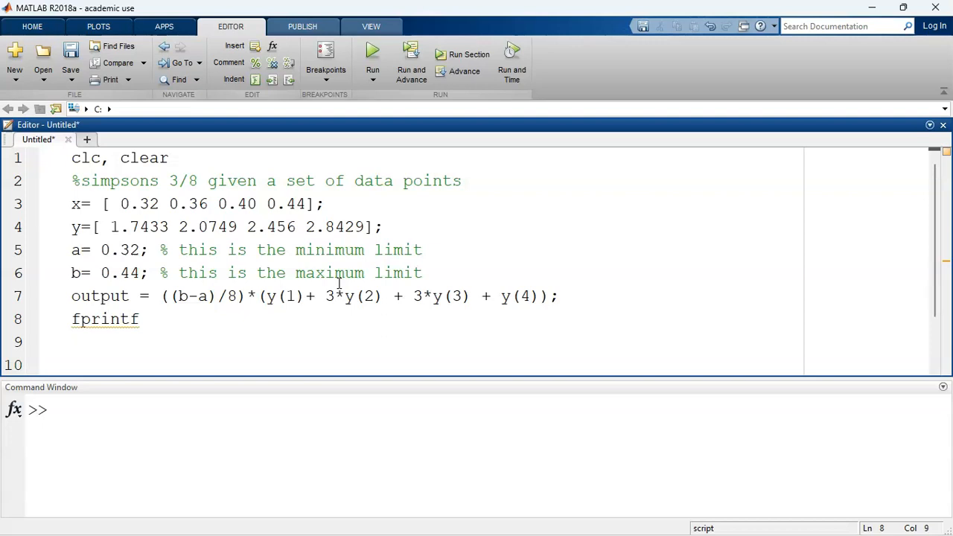
type("('The")
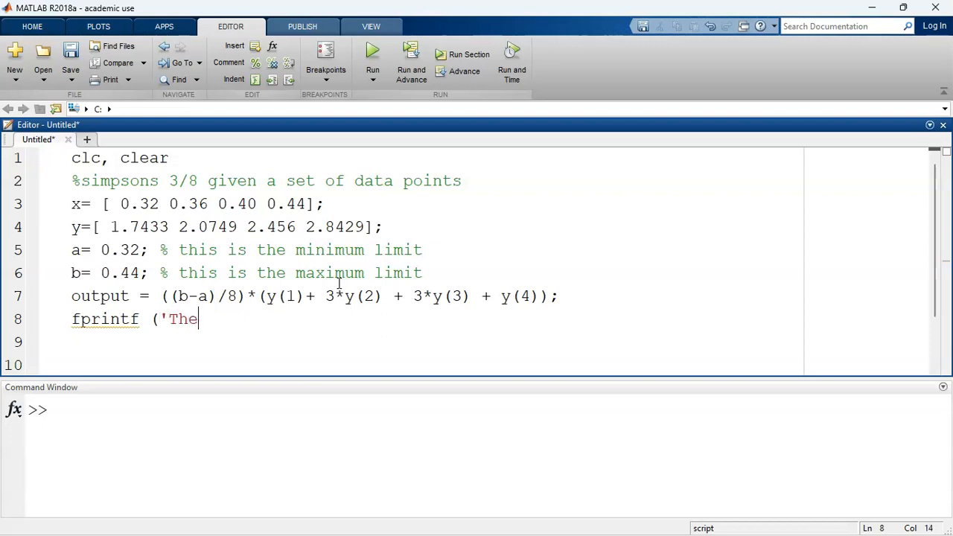
type("value")
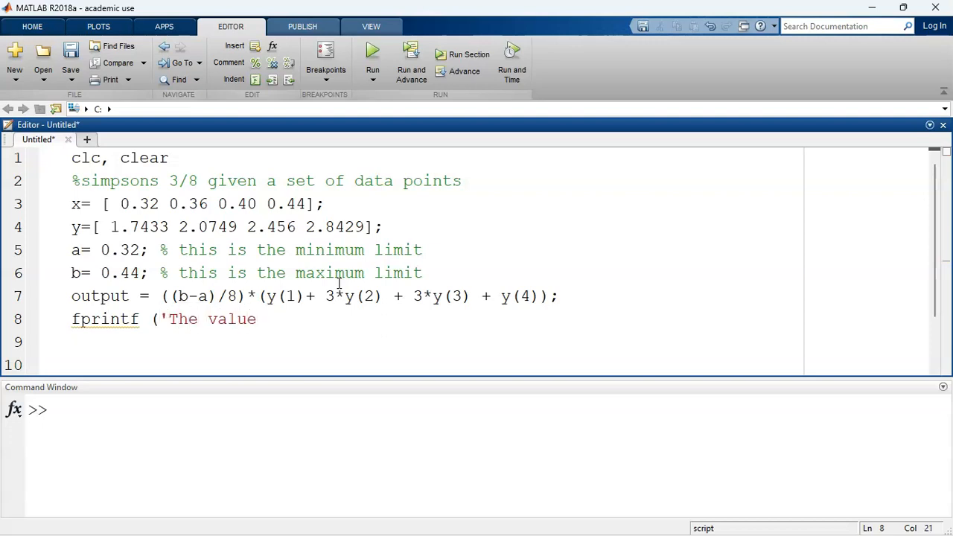
type("of integrati")
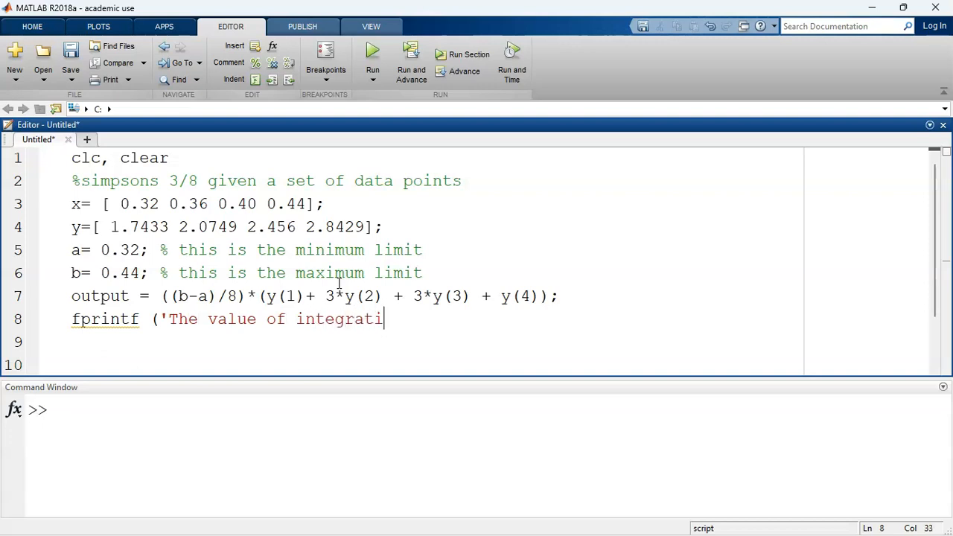
type("on is")
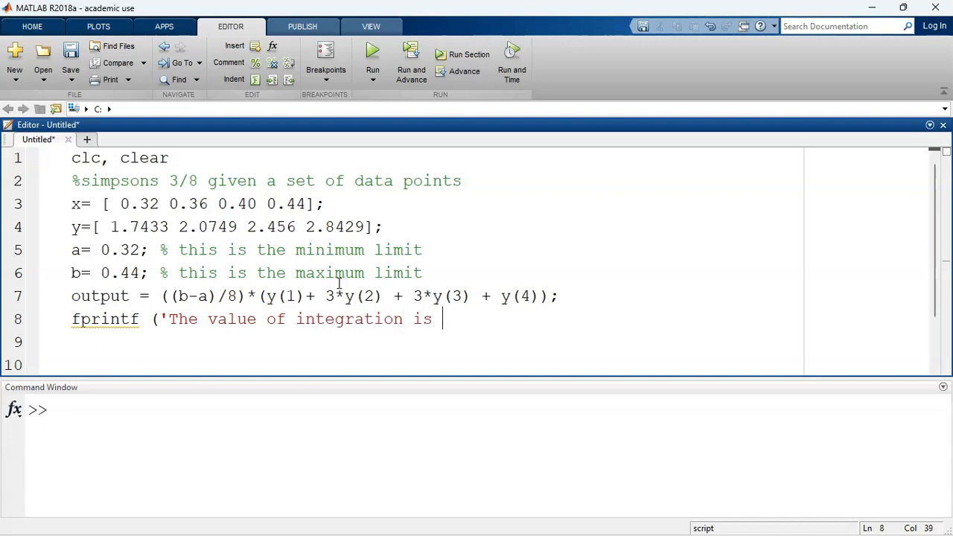
type("%f\\n',")
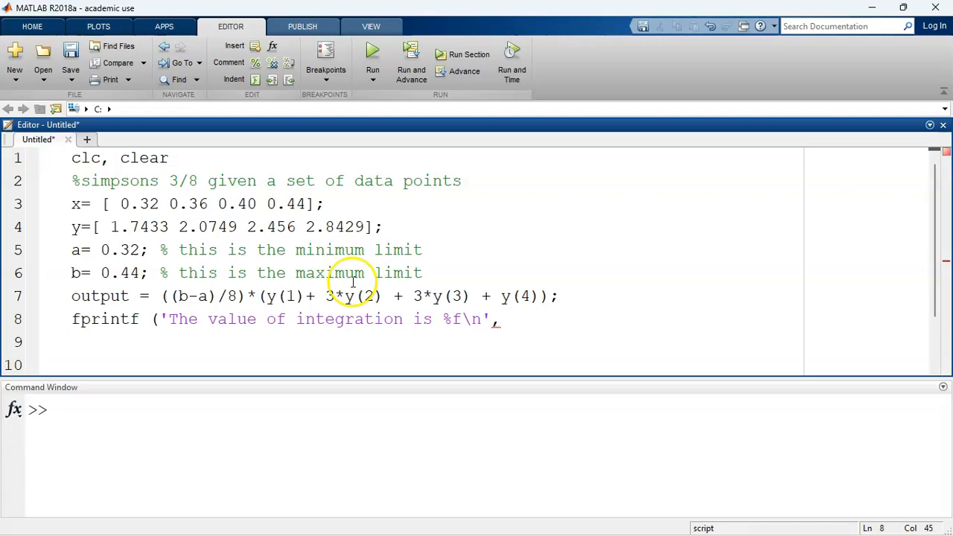
type("o")
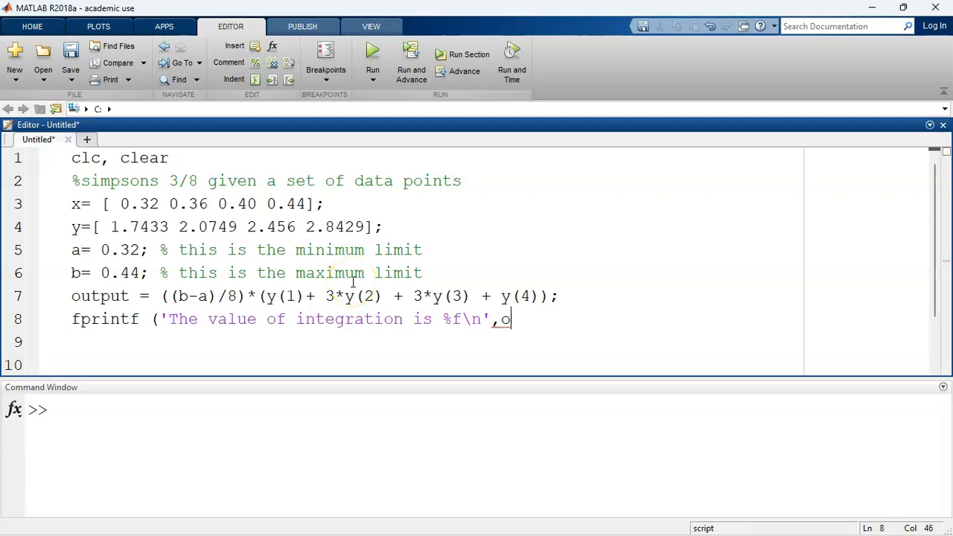
type("utput")
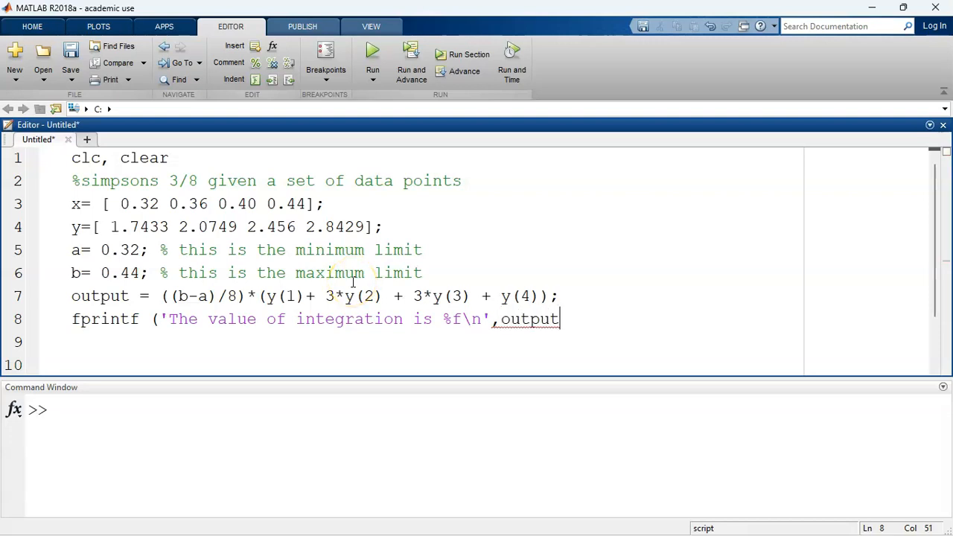
type(")")
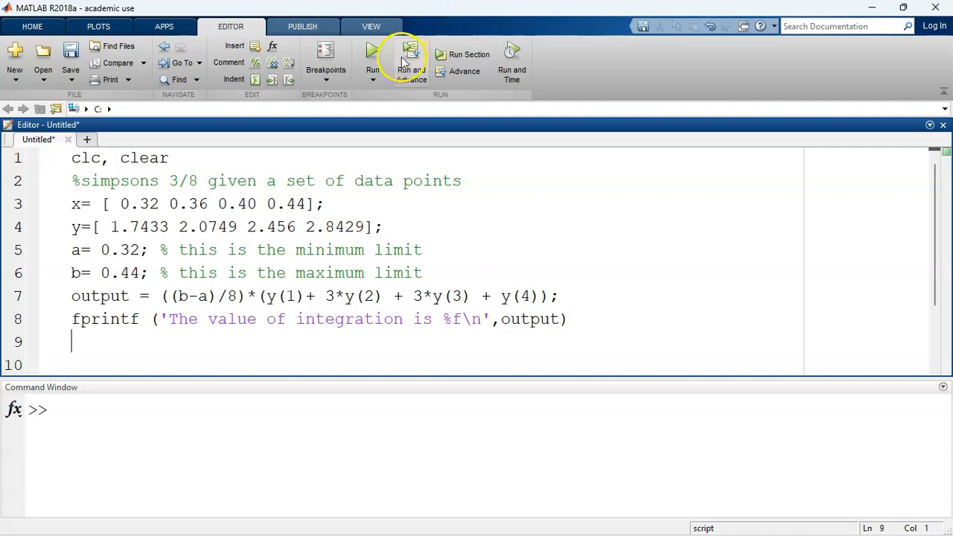
Step: Run the script so the Command Window shows 'The value of integration is 0.272683'
left_click(372, 54)
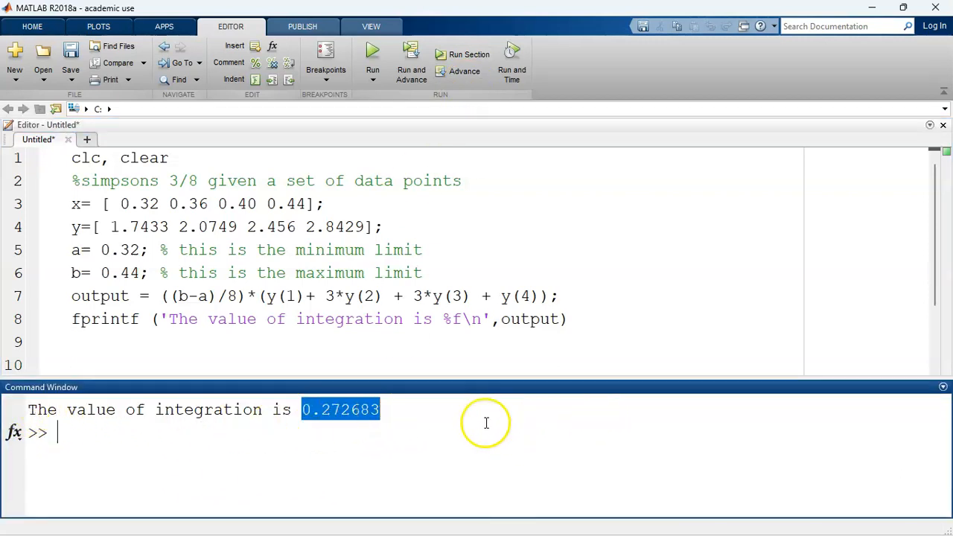
mouse_move(443, 425)
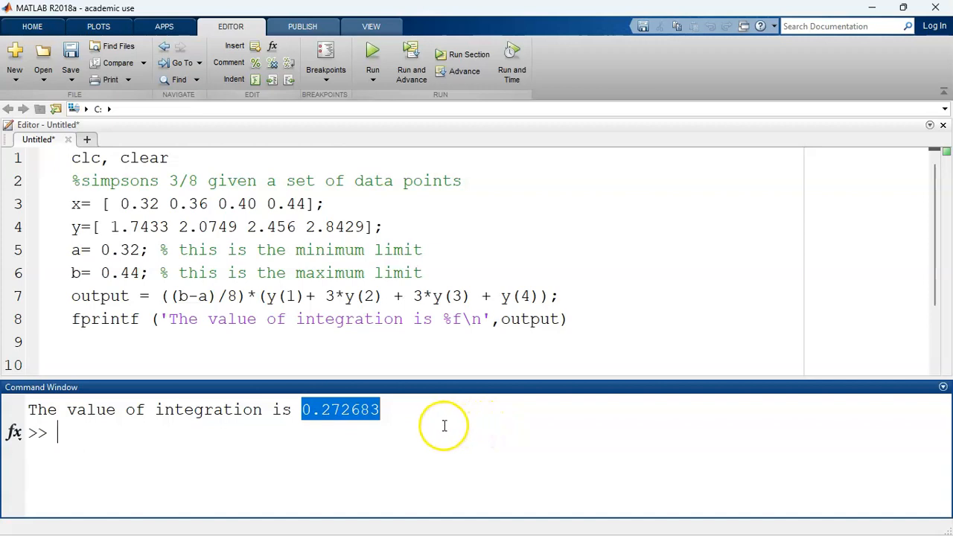
mouse_move(171, 298)
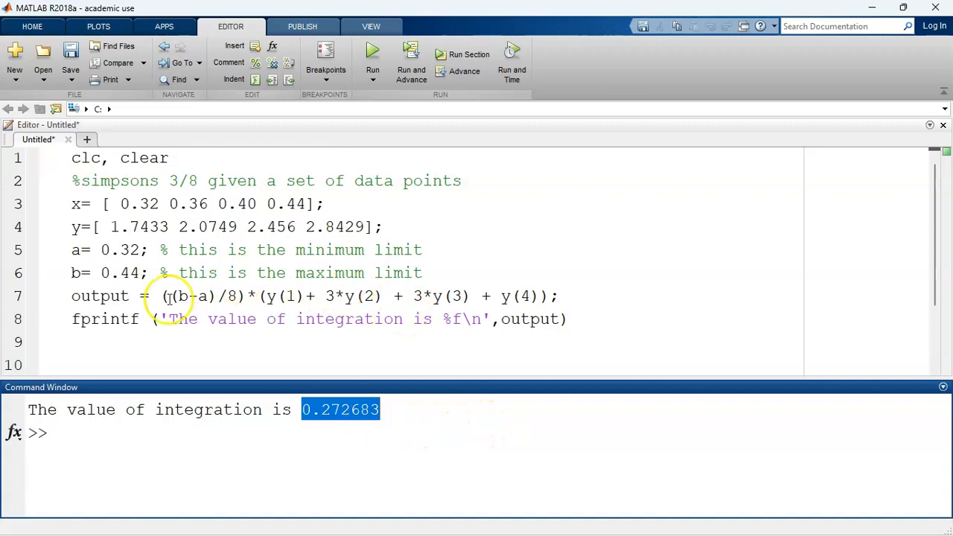